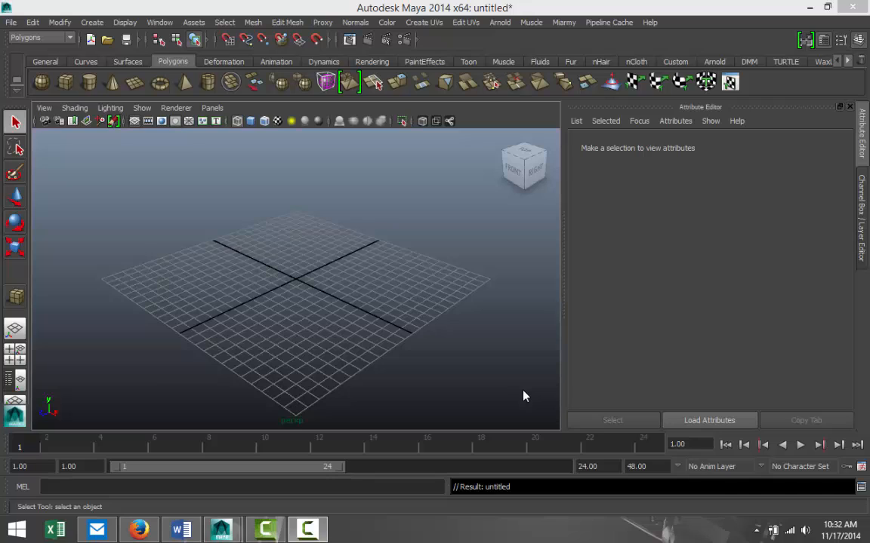
mouse_move(334, 295)
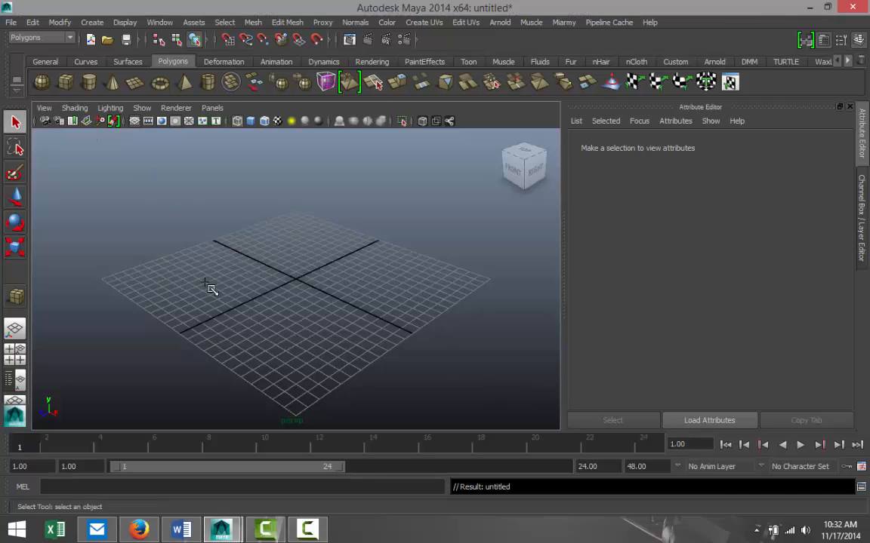
Create a shaded polygon box 3.261 × 1.754 × 9.007 with 4 subdivisions each way.
drag(212, 287, 370, 298)
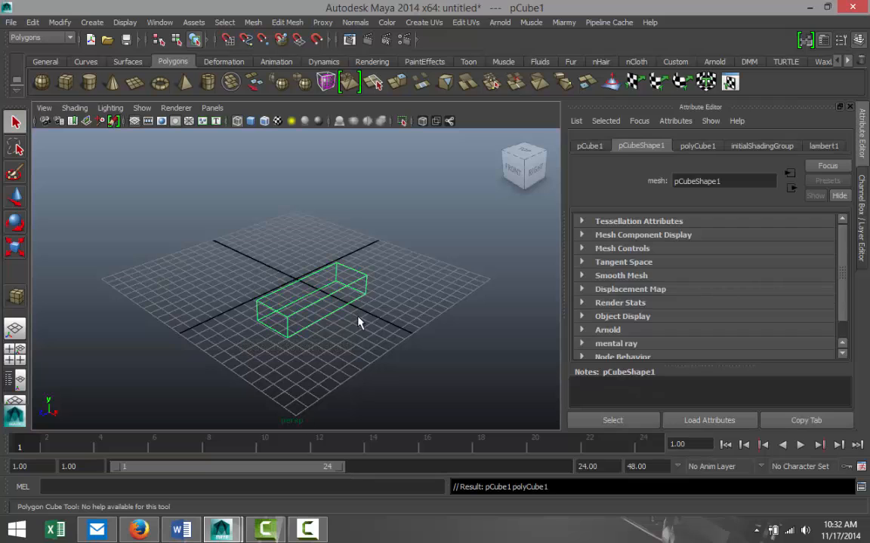
key(5)
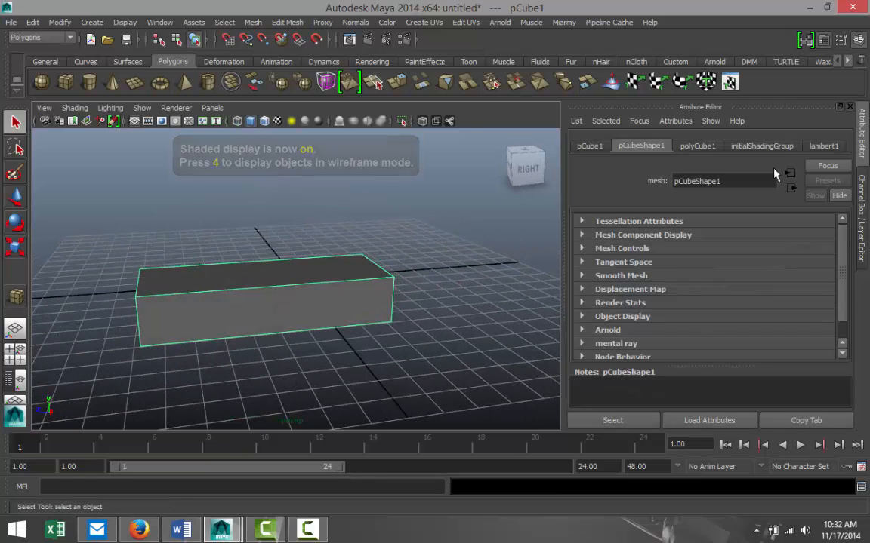
click(696, 145)
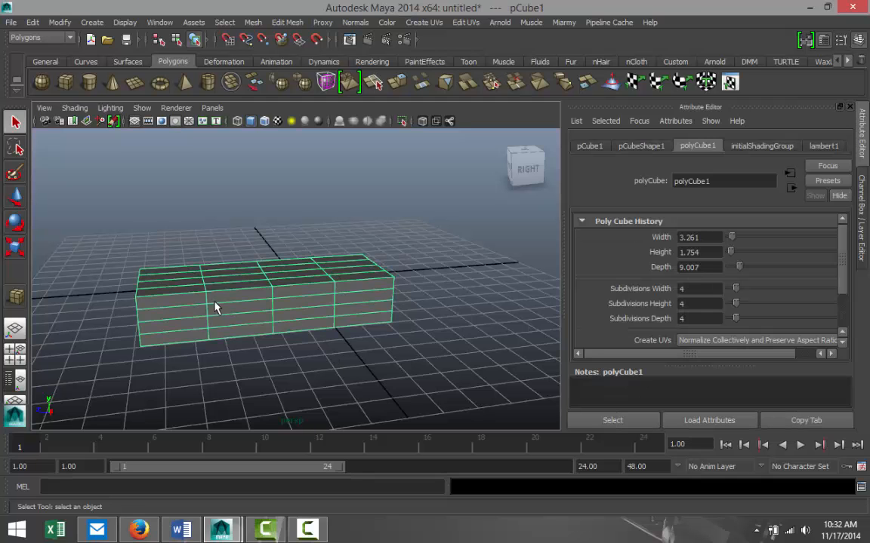
Orbit to the box's front and select its top front edge loop in Edge mode.
drag(219, 309, 280, 324)
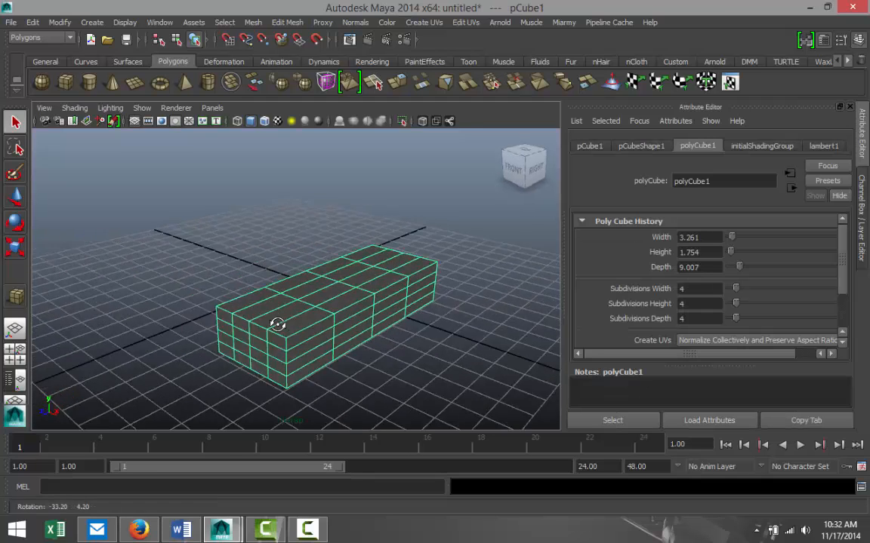
drag(278, 324, 320, 362)
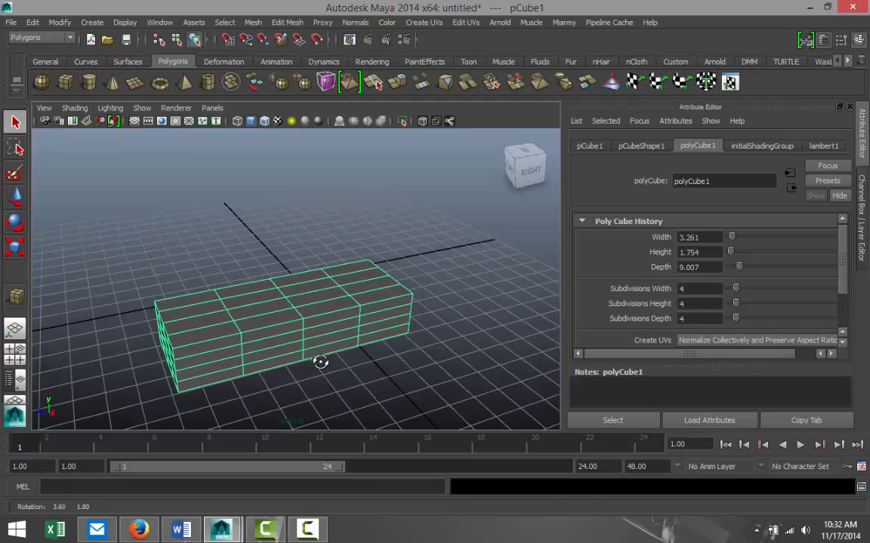
right_click(321, 363)
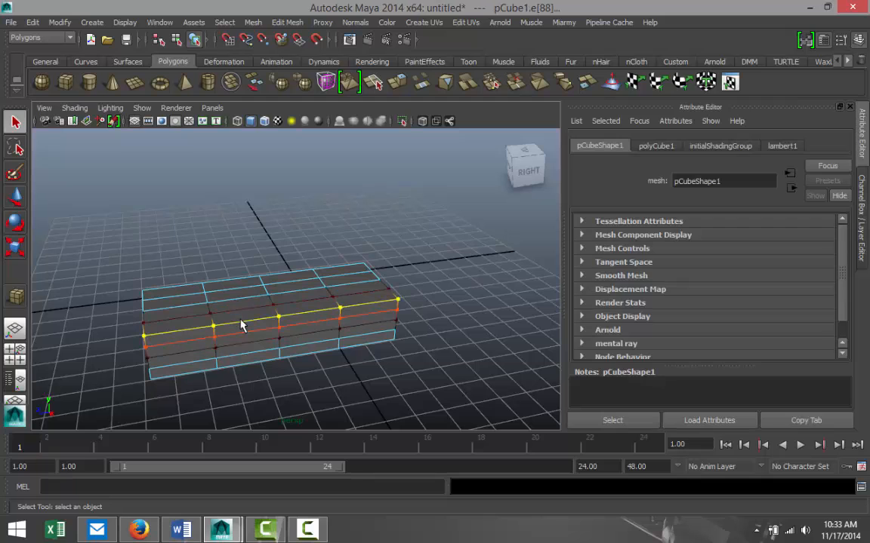
click(351, 378)
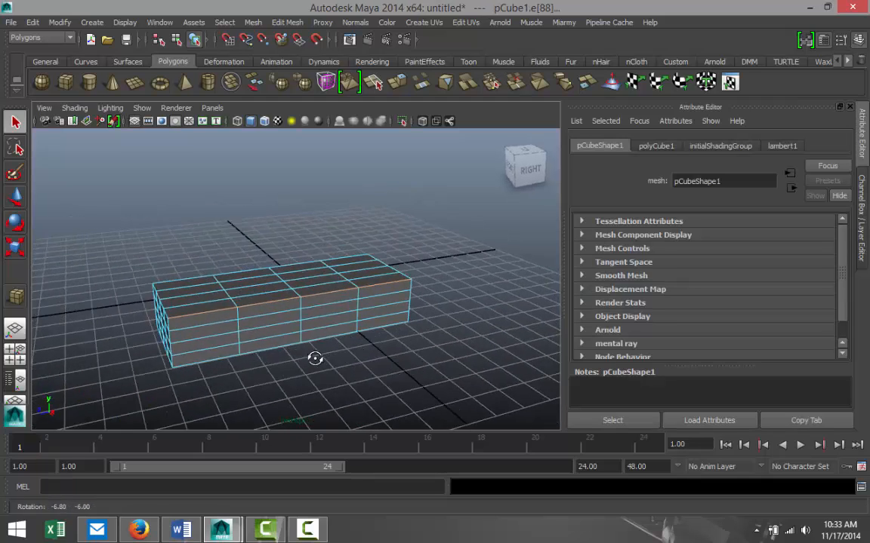
click(287, 21)
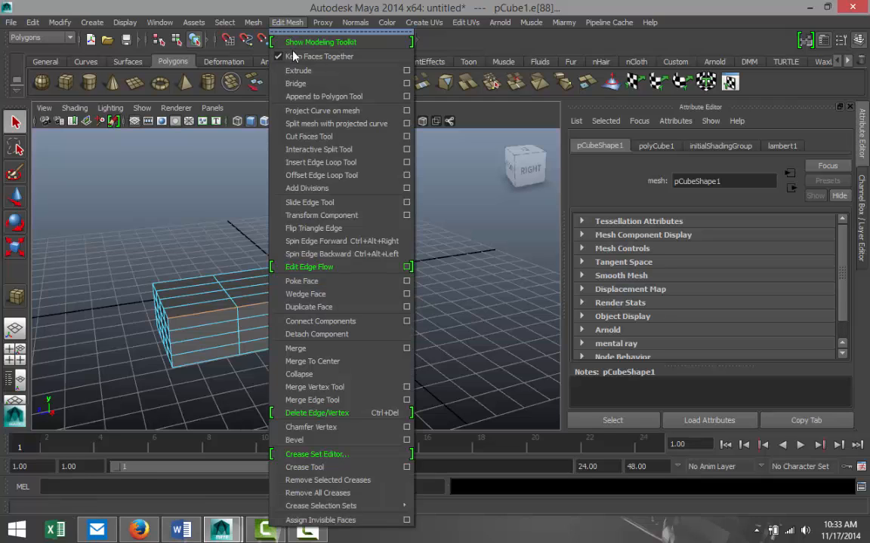
Bevel the selected edge loop with offset 0.848 and 5 segments, then deselect.
click(294, 440)
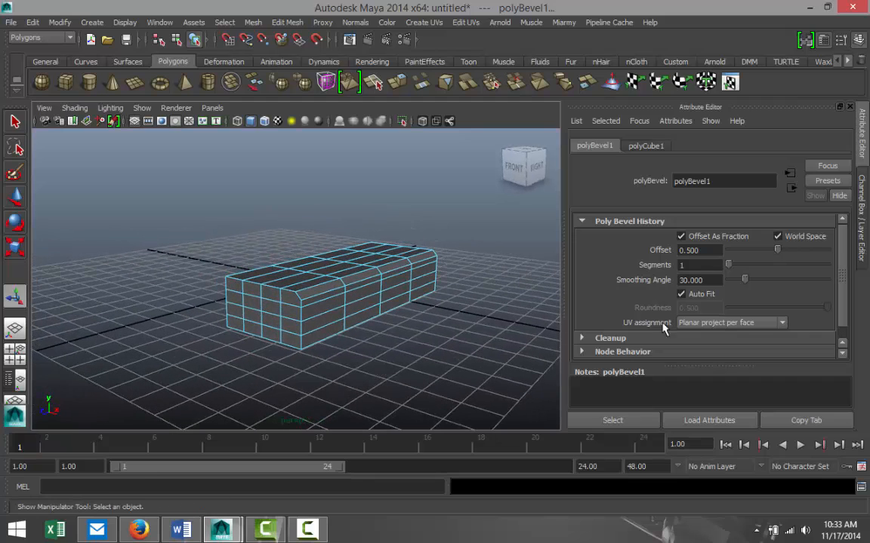
drag(777, 250, 790, 250)
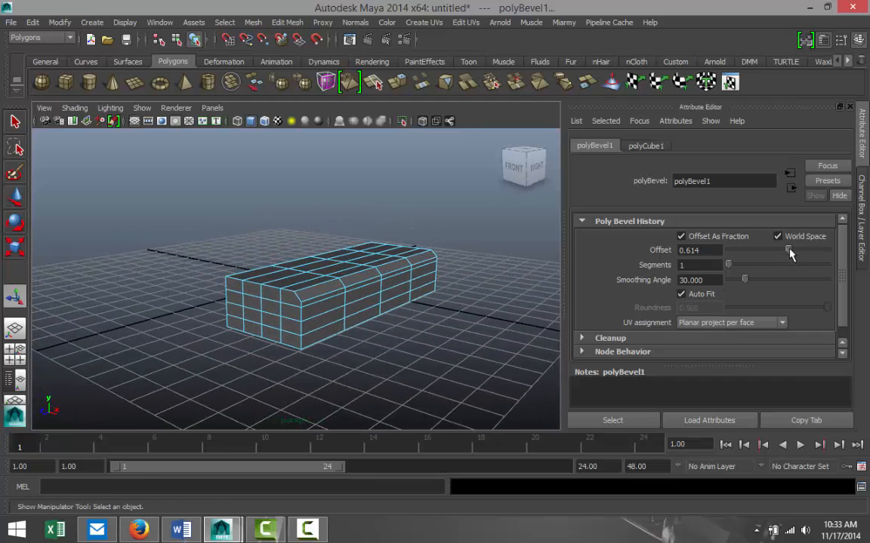
drag(789, 250, 813, 249)
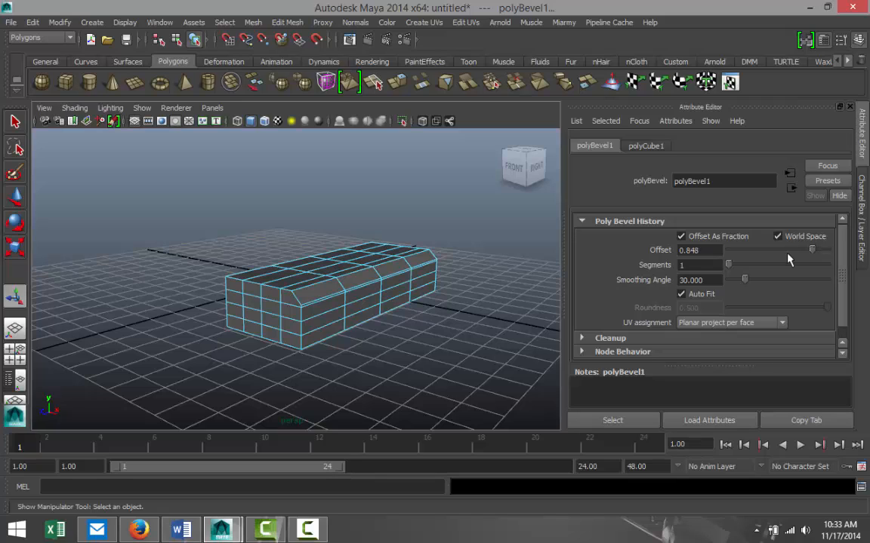
drag(729, 265, 745, 264)
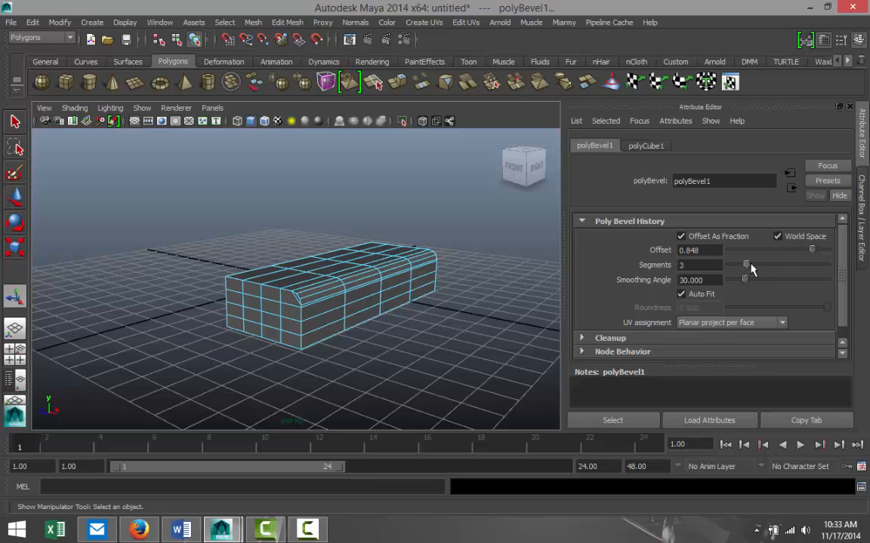
drag(745, 264, 782, 264)
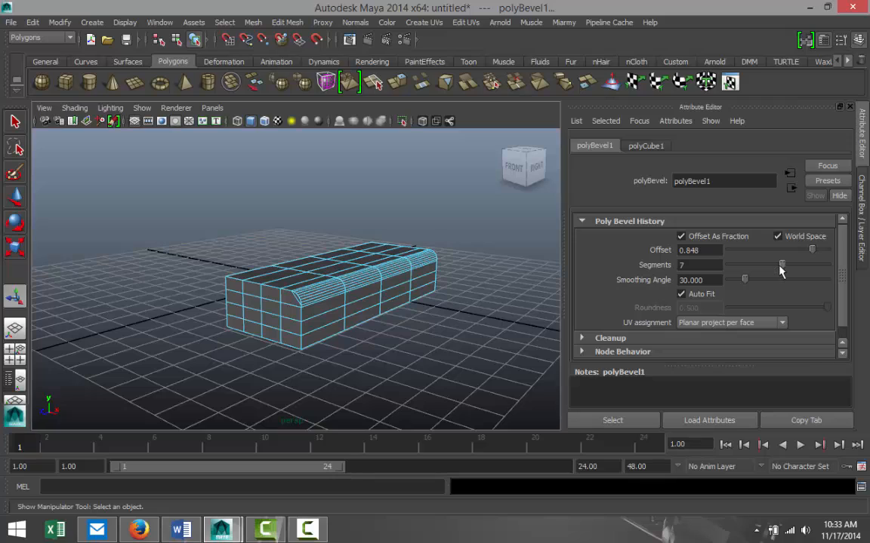
drag(782, 264, 764, 265)
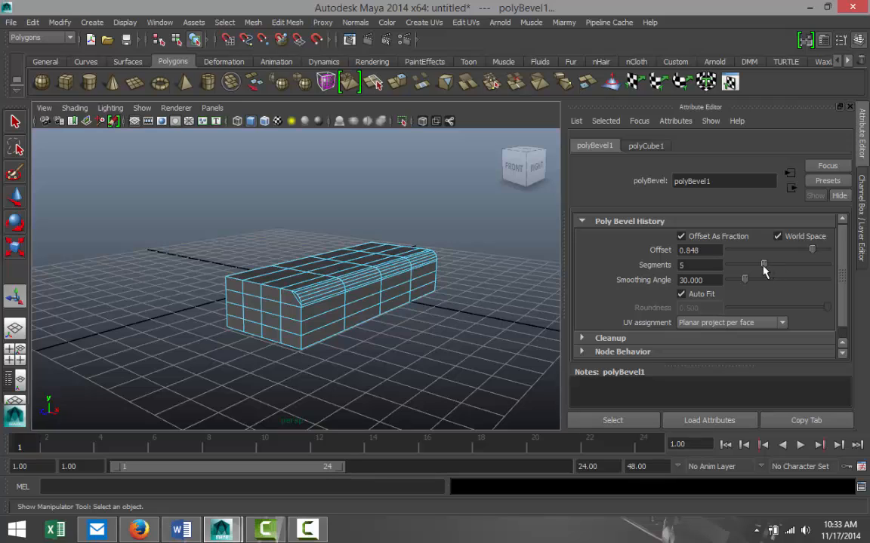
click(376, 366)
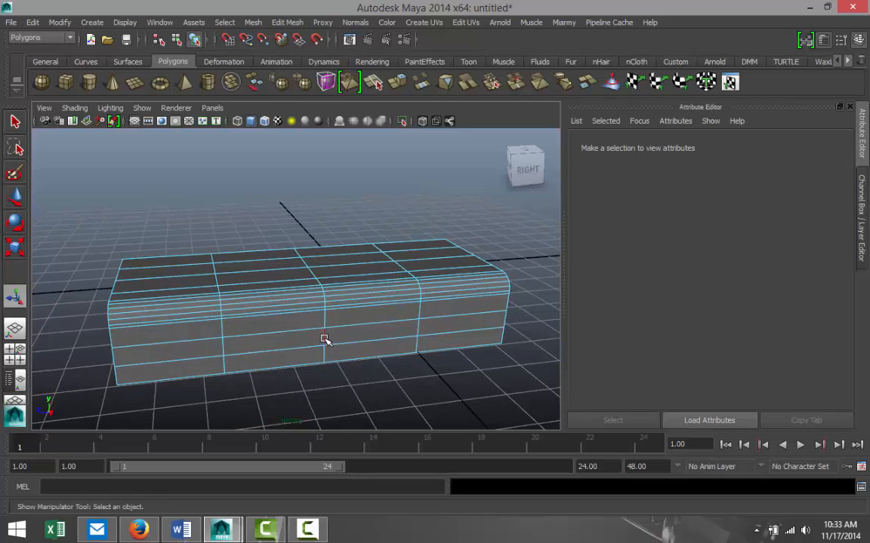
mouse_move(325, 330)
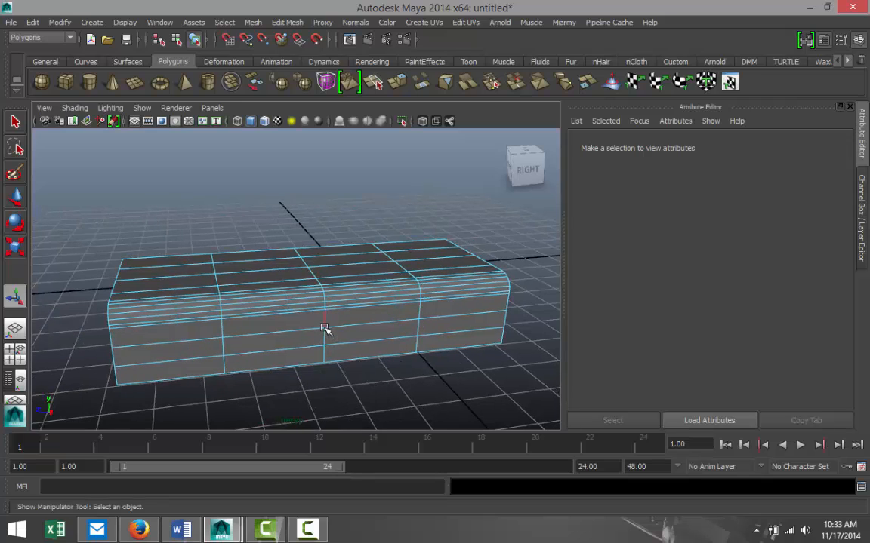
In Vertex mode, drag two vertices out of line to warp the box's sides.
right_click(325, 329)
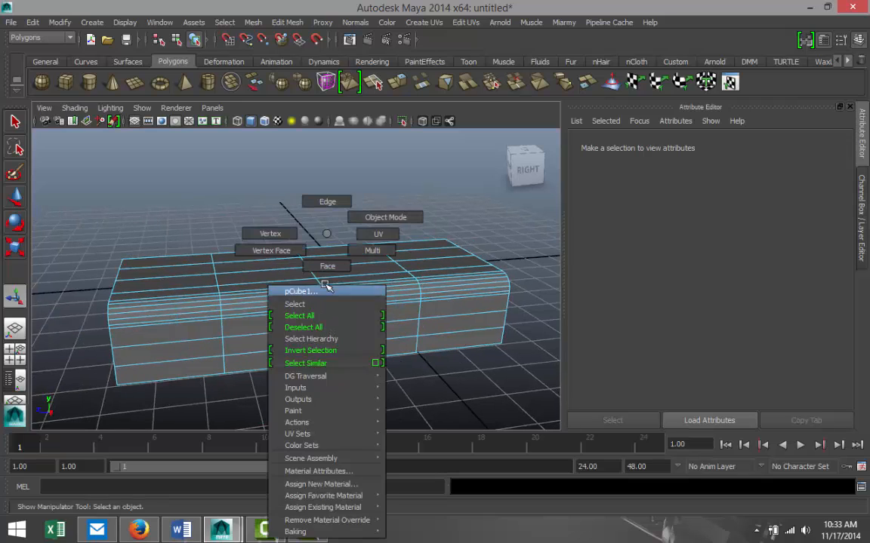
click(314, 321)
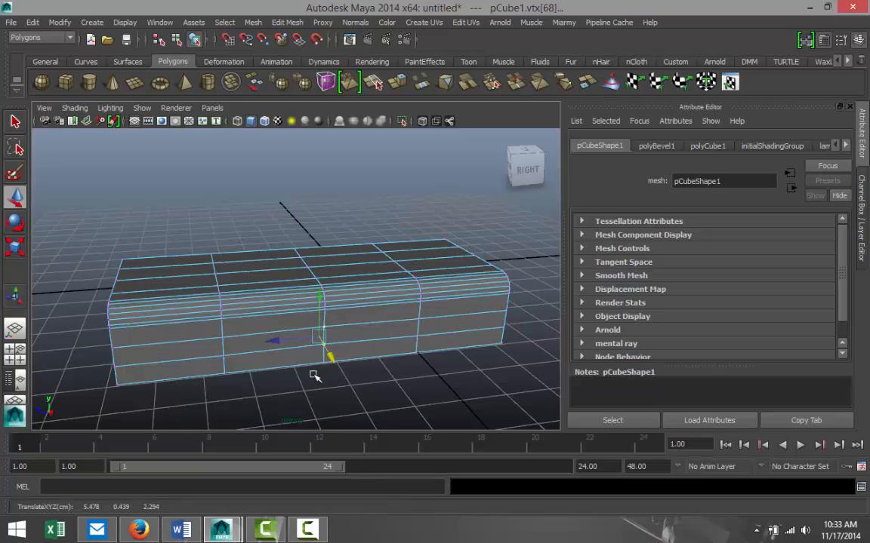
drag(315, 376, 298, 376)
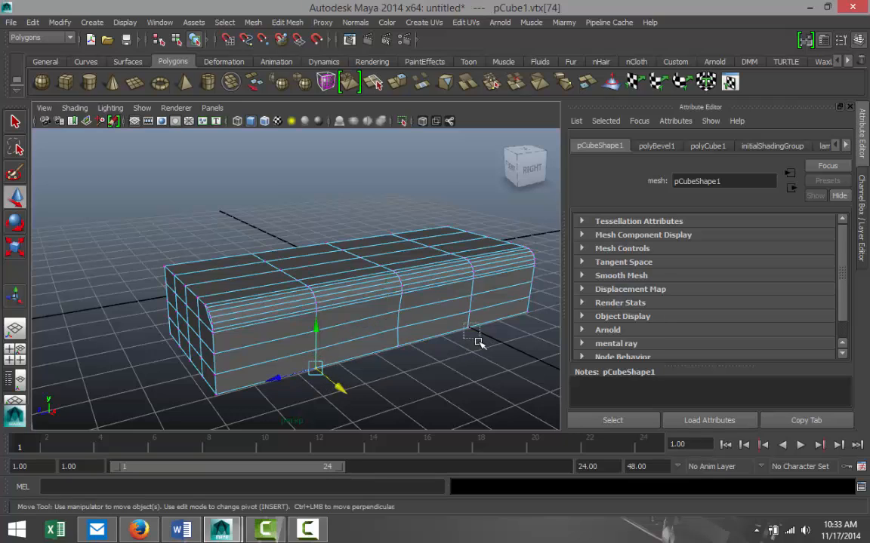
drag(315, 328, 400, 348)
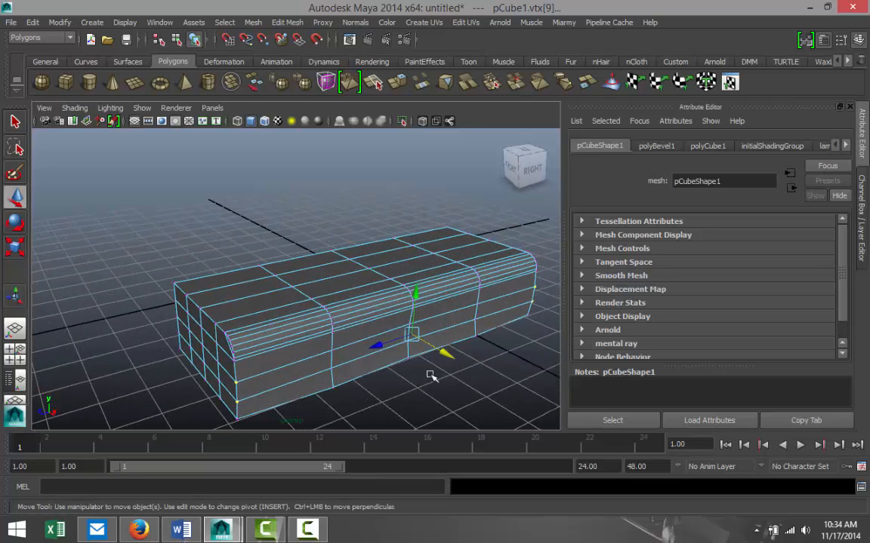
mouse_move(500, 333)
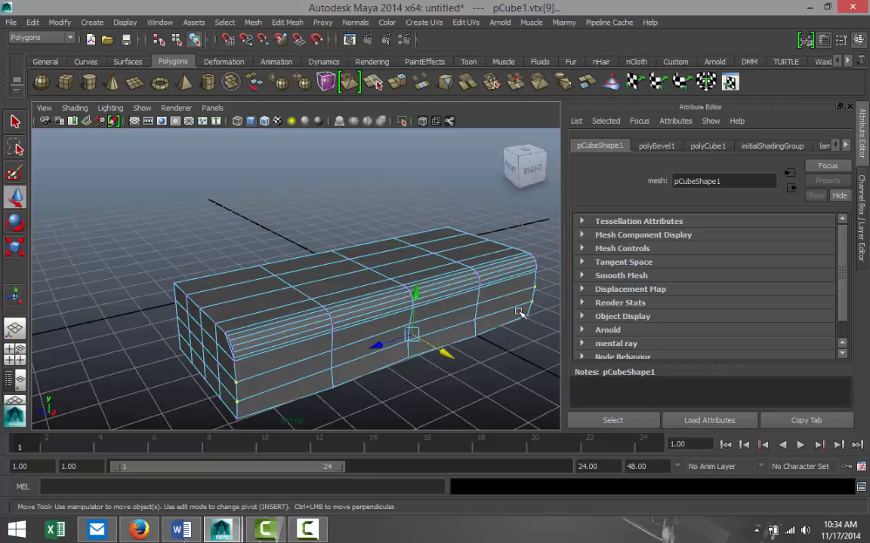
mouse_move(401, 388)
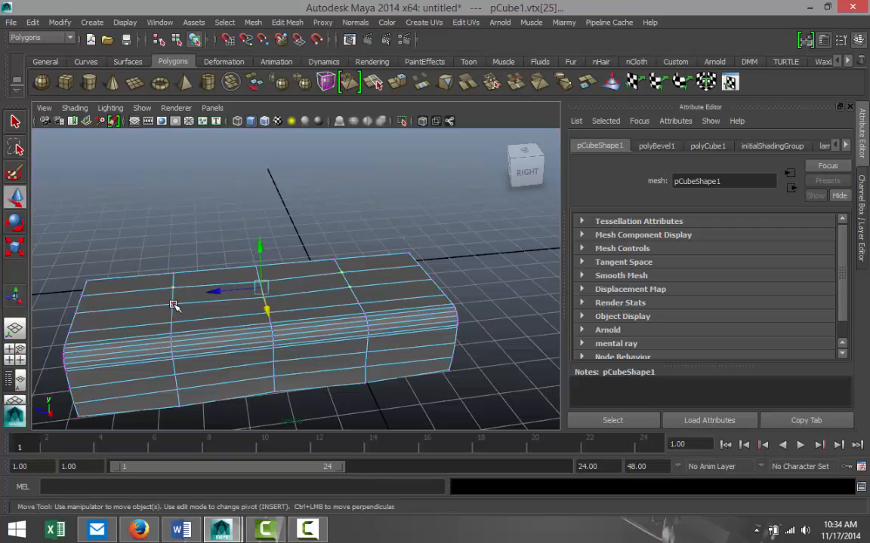
Zoom in closer to the step's front.
drag(267, 308, 260, 249)
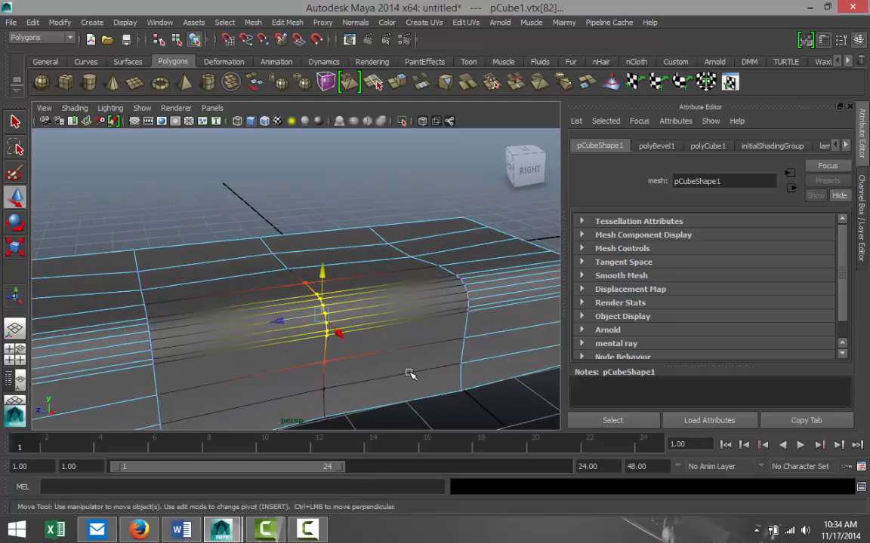
mouse_move(410, 355)
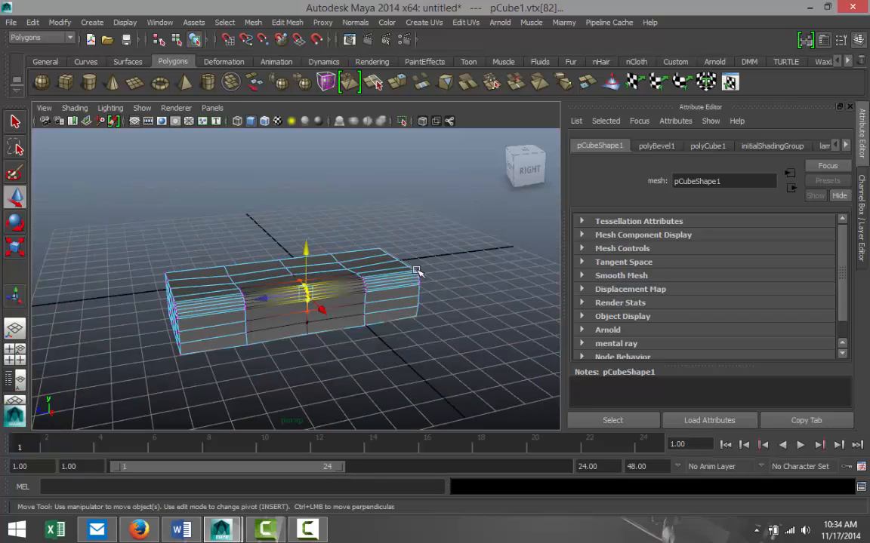
mouse_move(392, 318)
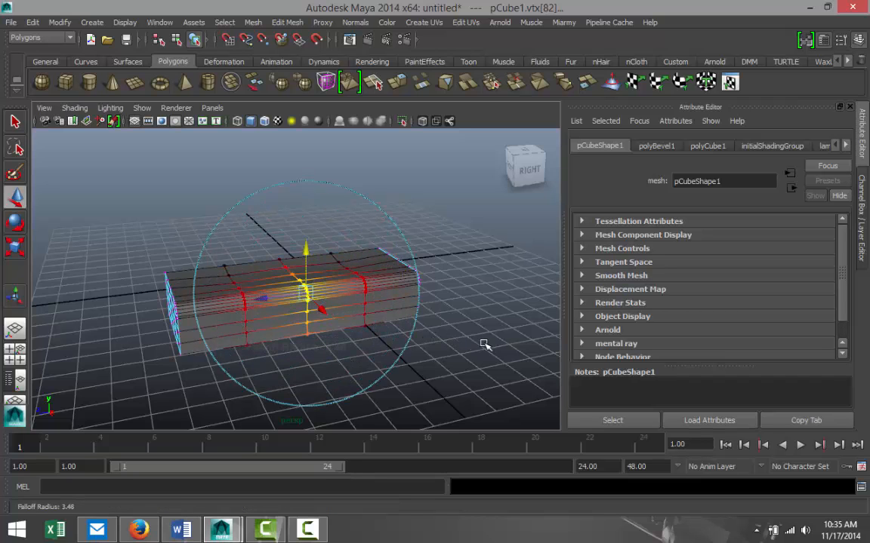
Shrink the soft-select falloff and push front-face vertices inward to dent the block.
drag(484, 345, 404, 345)
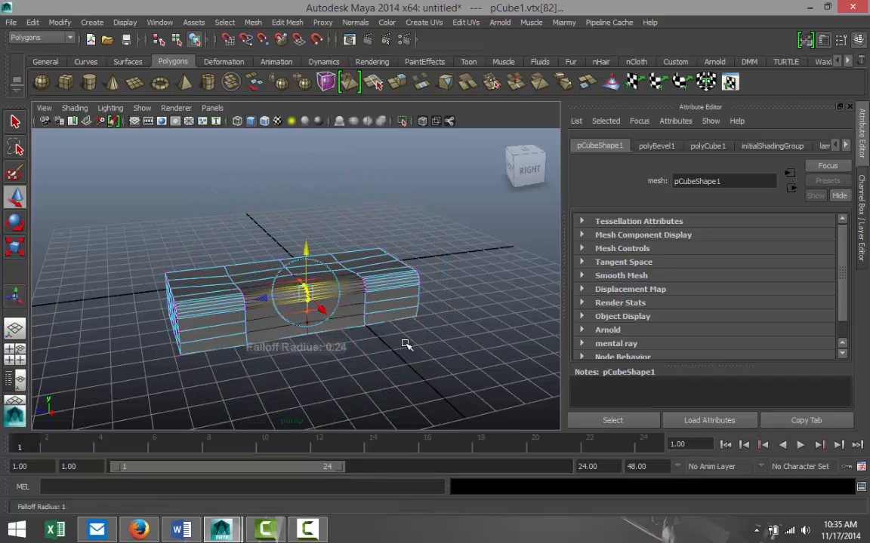
drag(408, 344, 396, 348)
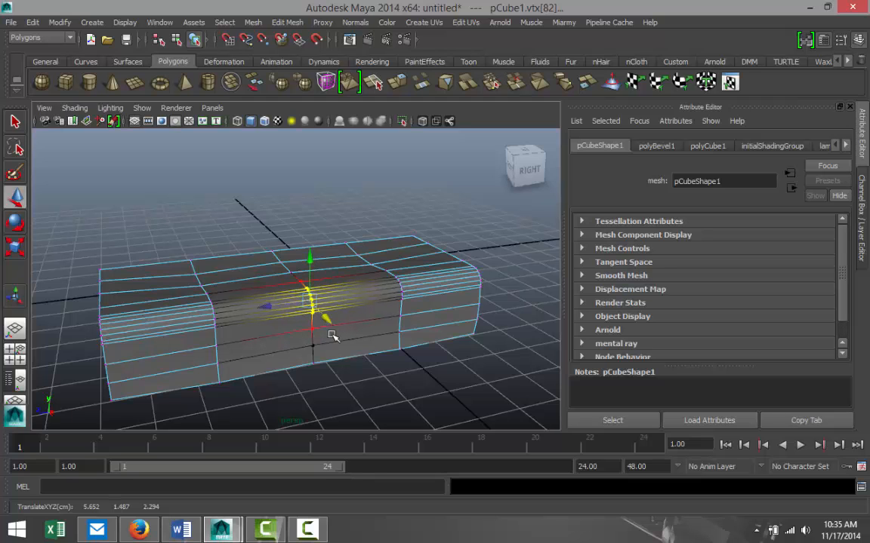
drag(334, 336, 352, 331)
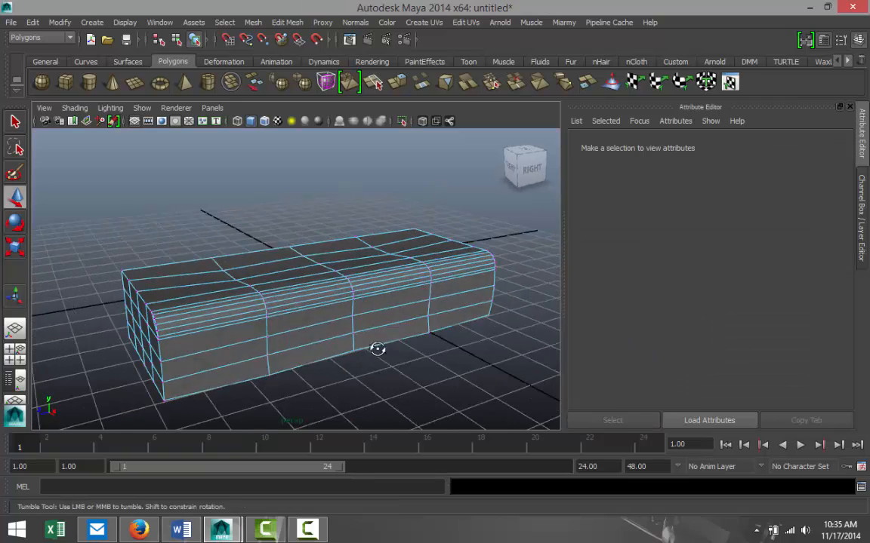
drag(377, 349, 294, 289)
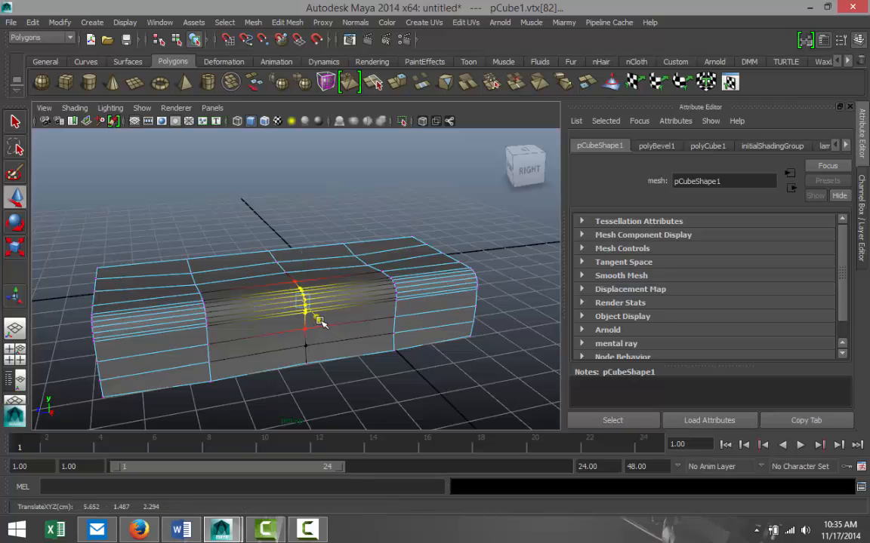
drag(321, 325, 355, 357)
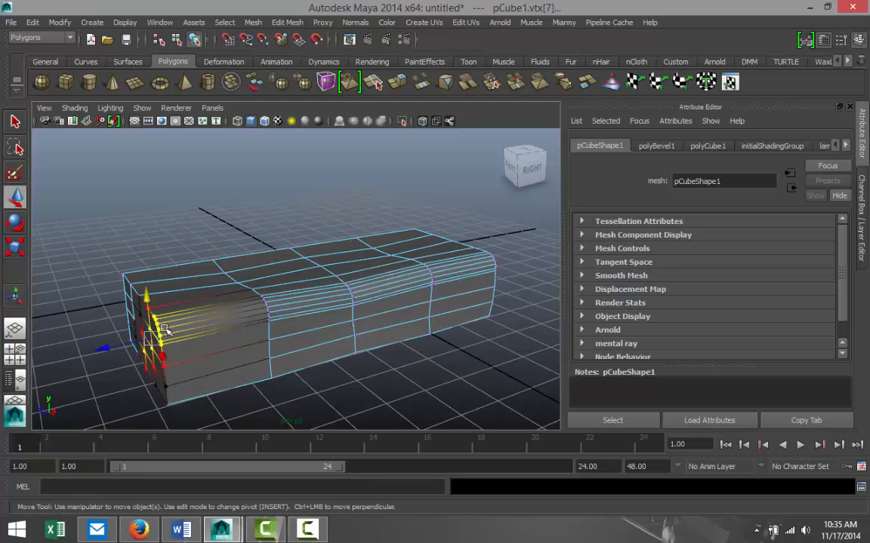
Pull the block's end vertices out of line, orbit to check, and leave component mode.
drag(164, 330, 147, 302)
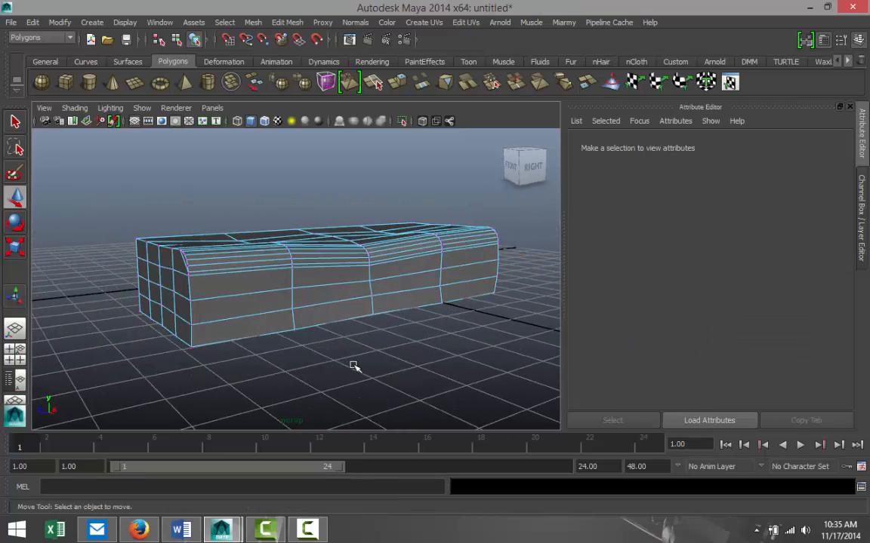
drag(353, 367, 352, 355)
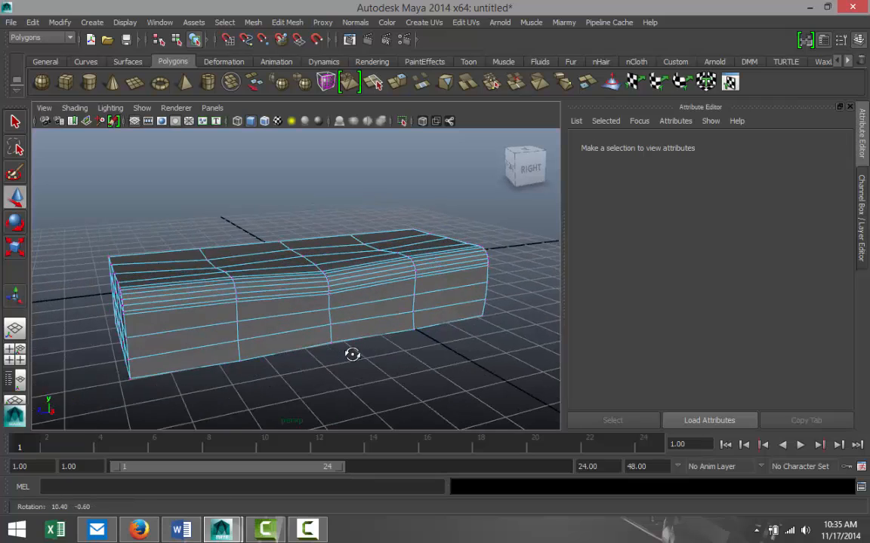
right_click(352, 355)
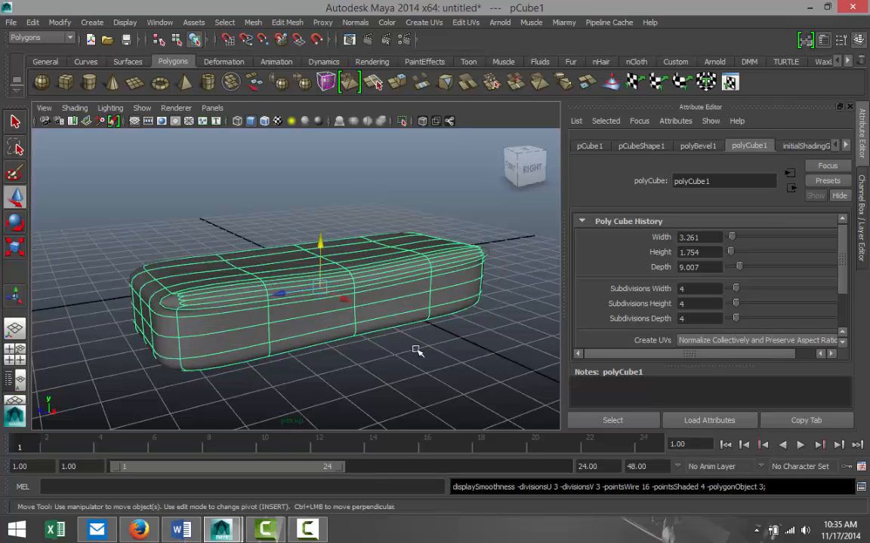
click(405, 375)
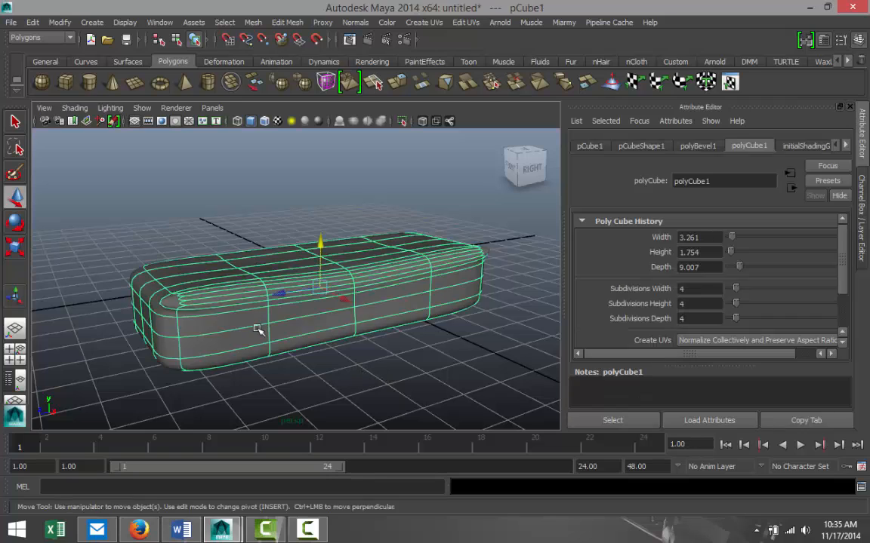
key(1)
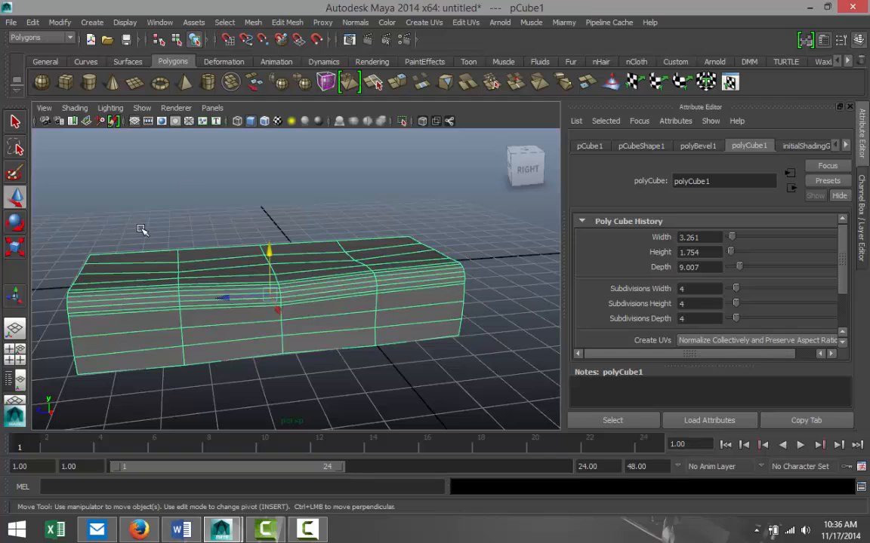
Insert an edge loop near the block's left end, then deselect and view front-on.
click(286, 22)
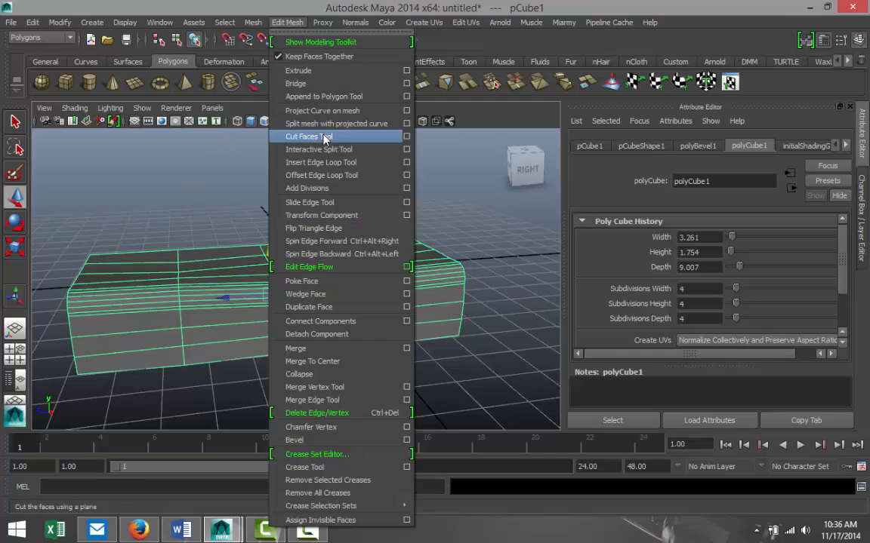
click(321, 162)
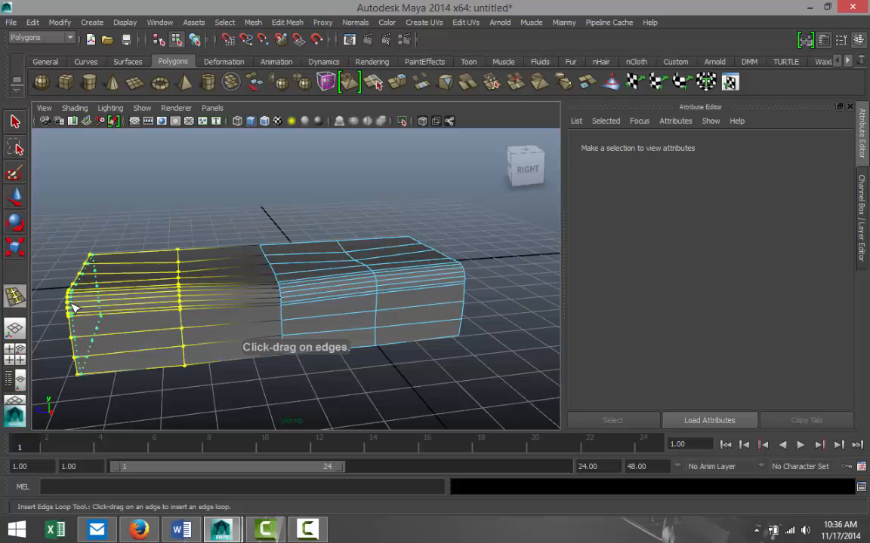
drag(76, 302, 76, 317)
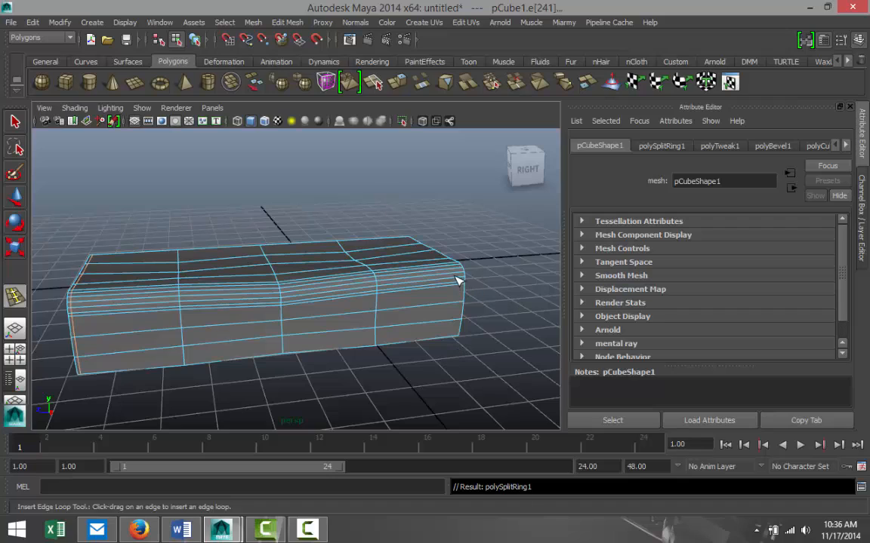
mouse_move(463, 278)
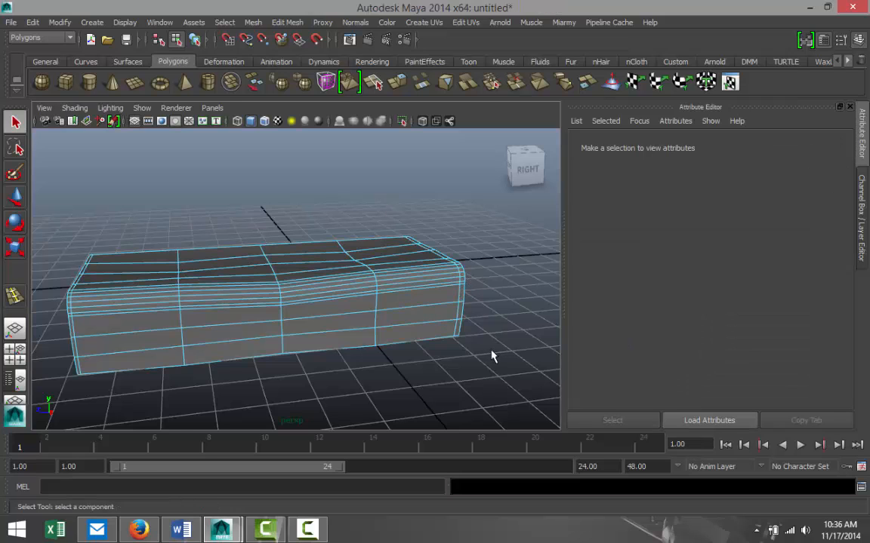
click(389, 226)
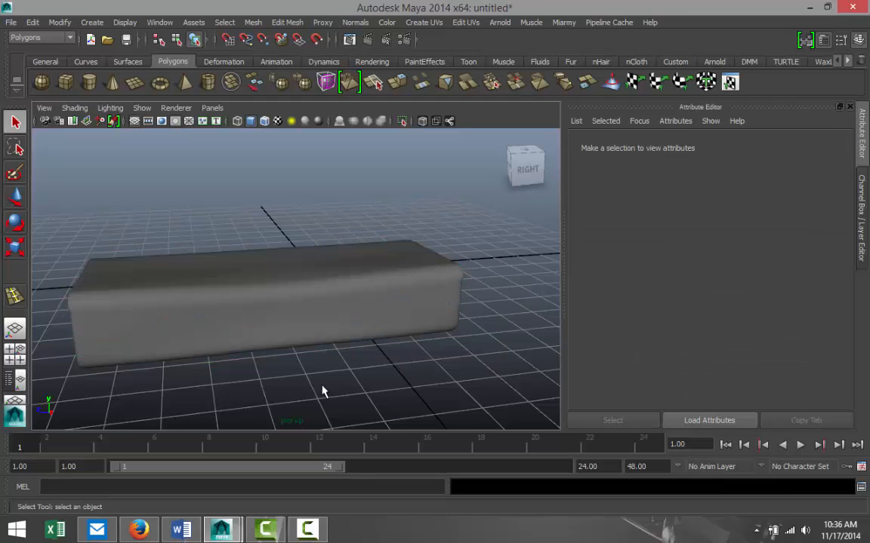
drag(320, 391, 242, 346)
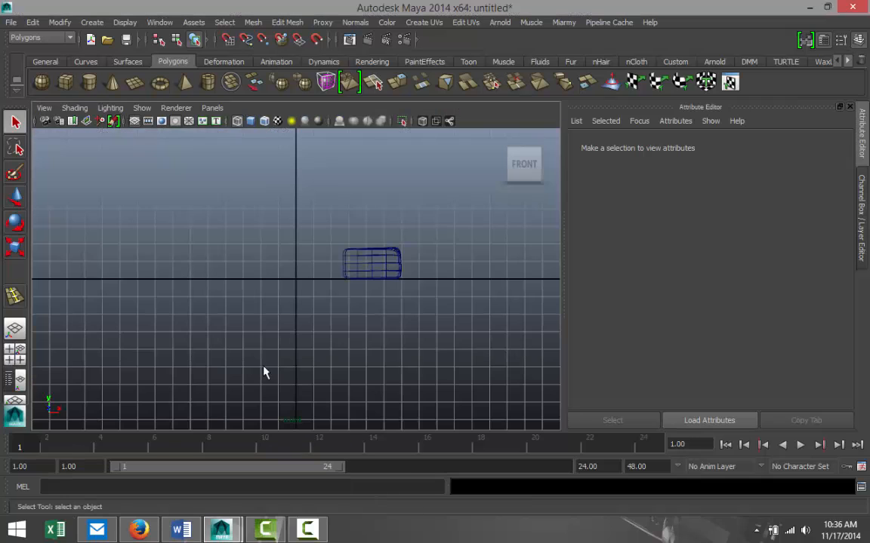
Duplicate the worn block, shifting copies up and across into an eight-step staircase.
click(372, 263)
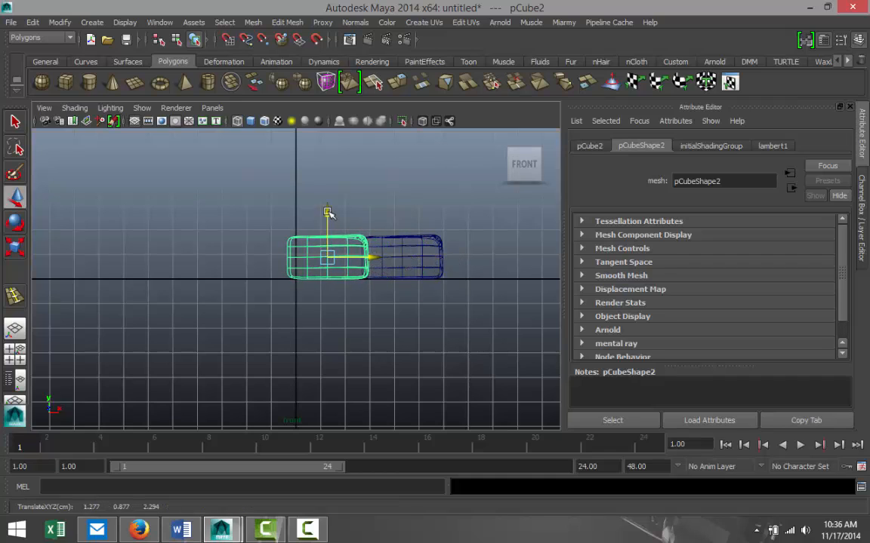
drag(327, 212, 327, 177)
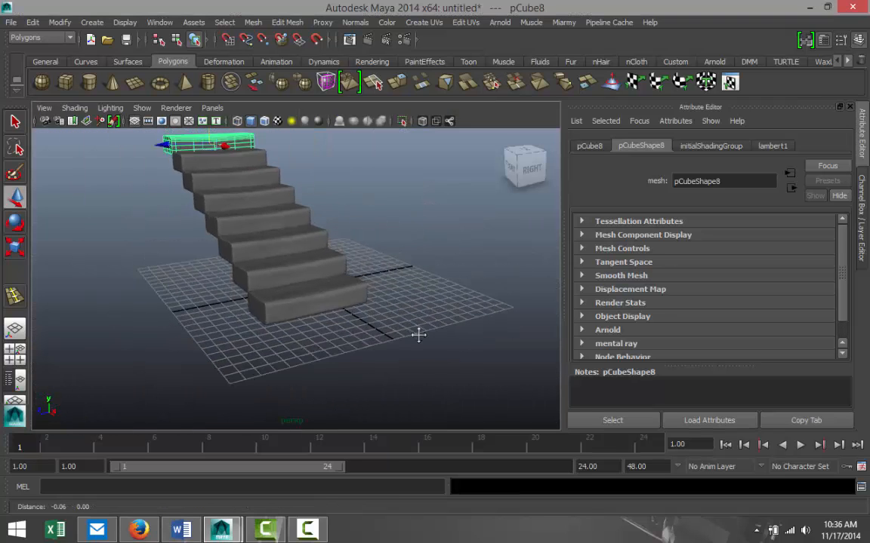
click(419, 336)
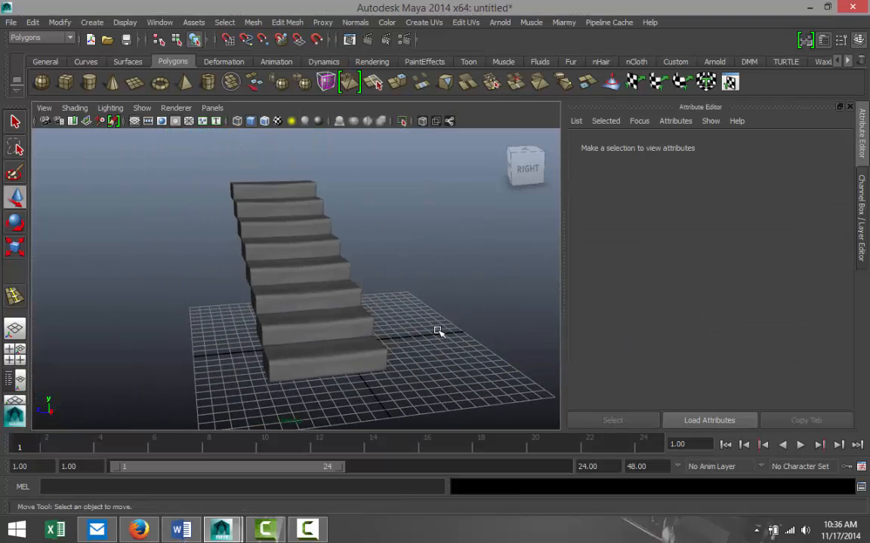
drag(438, 332, 438, 338)
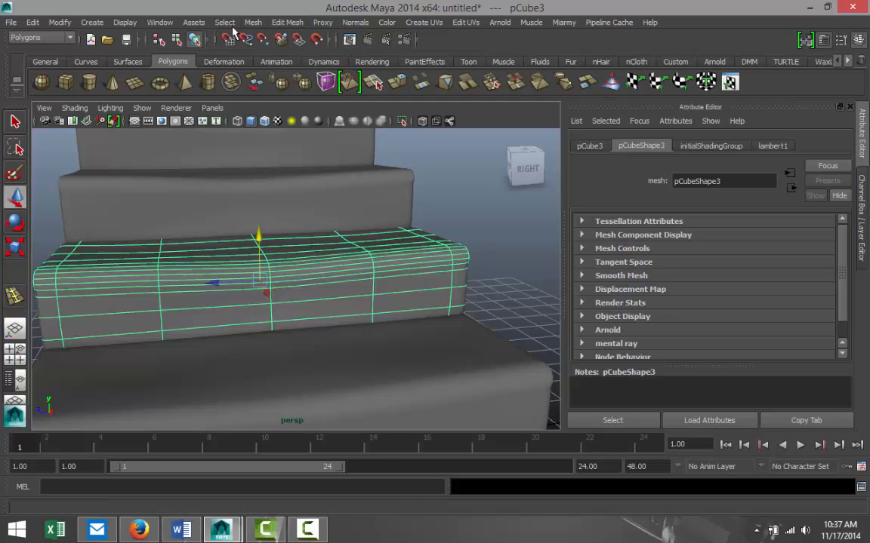
Open the Edit Mesh menu to begin cutting edges into a lower step.
click(287, 22)
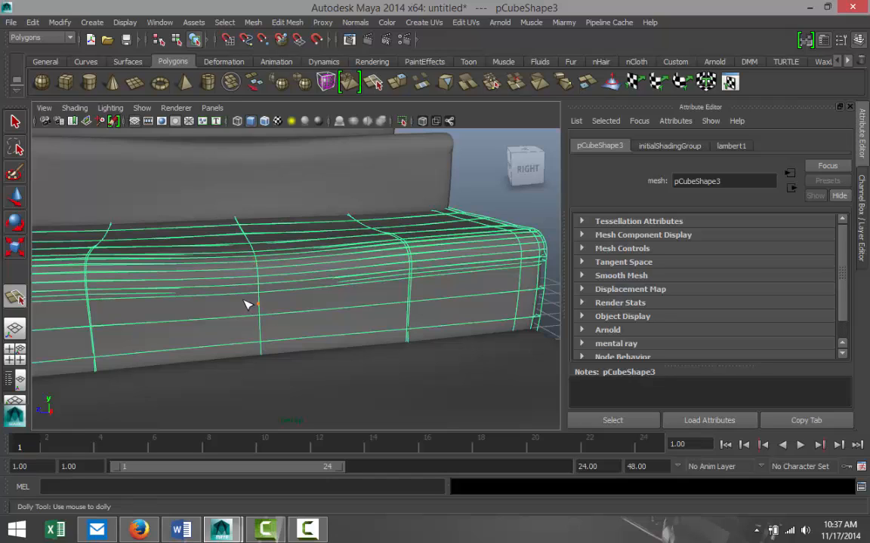
mouse_move(257, 288)
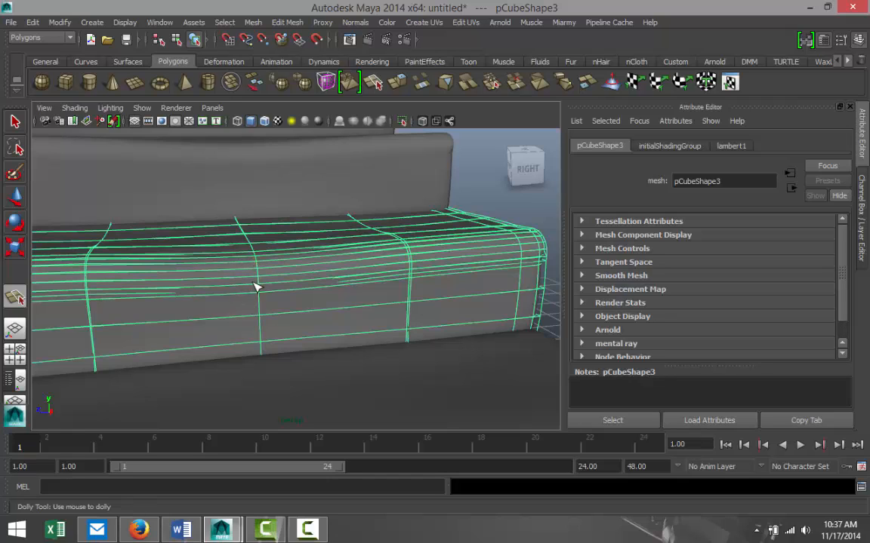
mouse_move(261, 274)
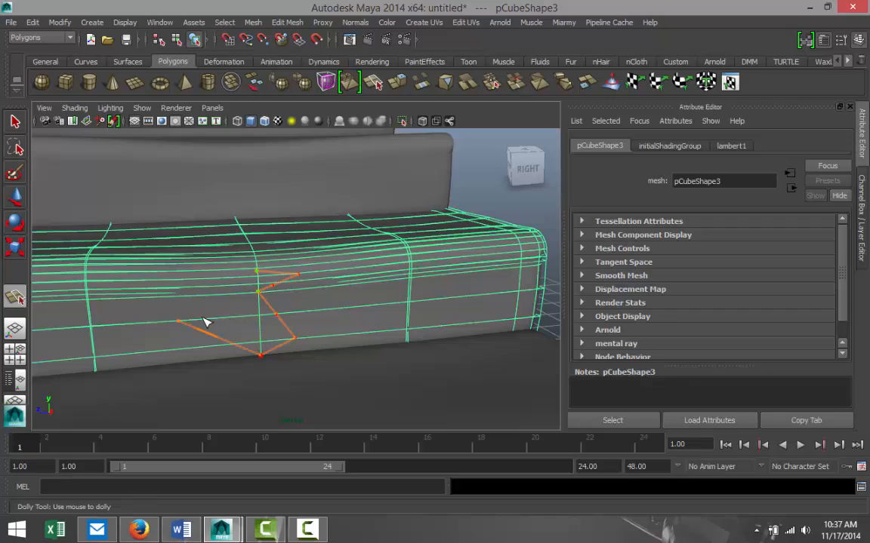
mouse_move(227, 317)
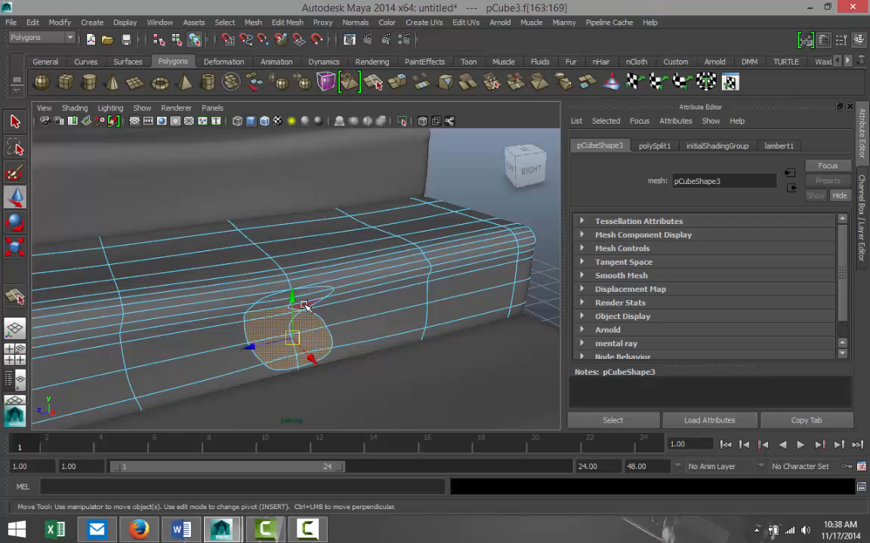
Drag the selected patch of faces on pCube3's front inward to deepen a chipped hollow.
drag(306, 305, 275, 306)
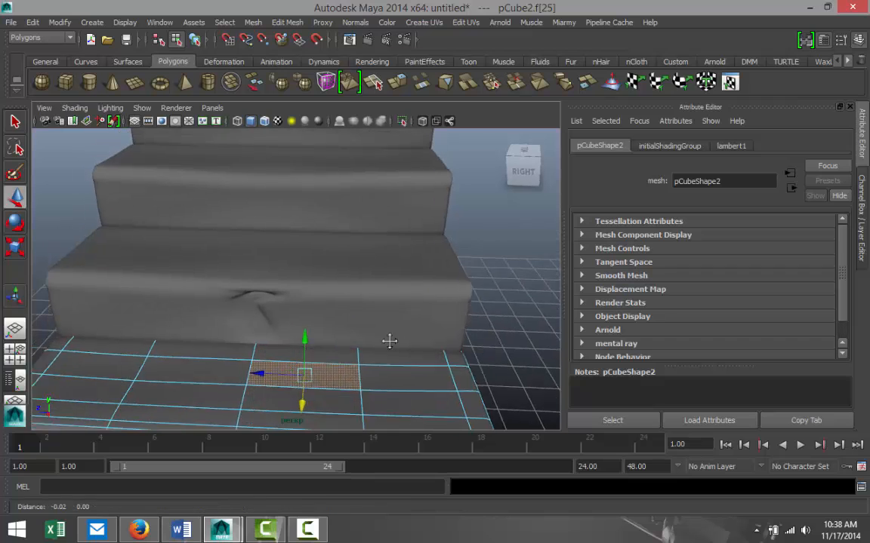
drag(388, 341, 408, 336)
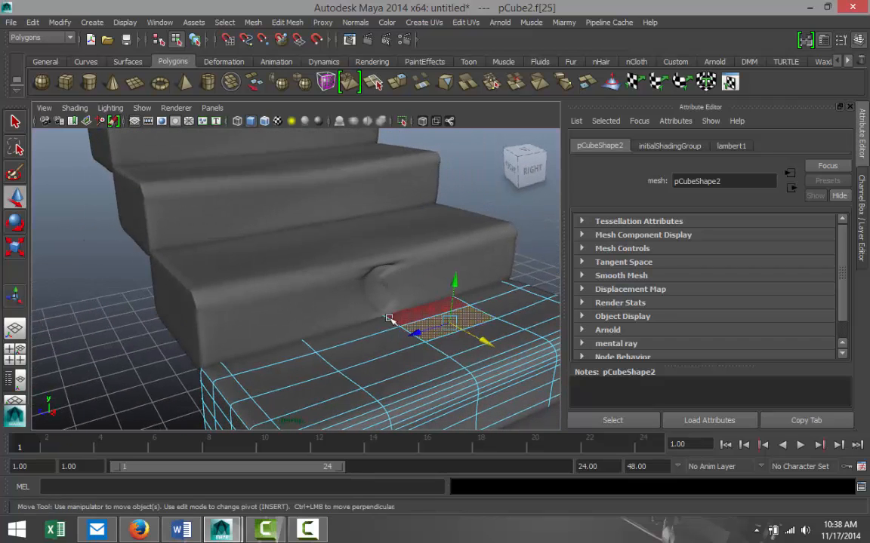
drag(388, 317, 359, 340)
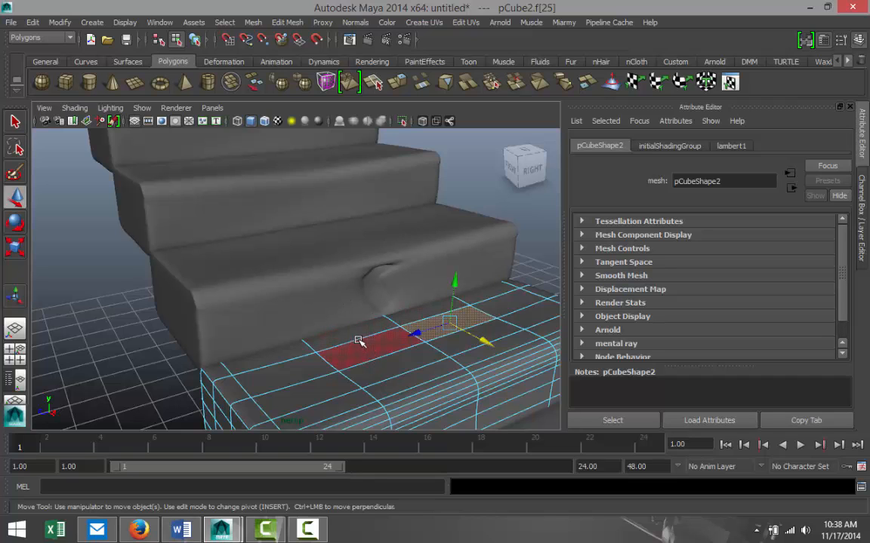
drag(359, 340, 317, 346)
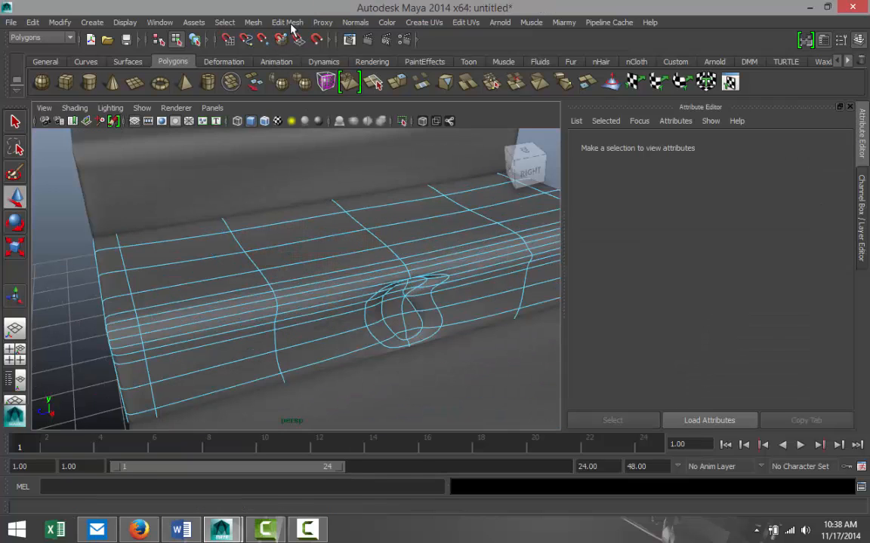
Cut a rounded outline into pCube3 and extrude its inner faces inward as a second chip.
click(287, 22)
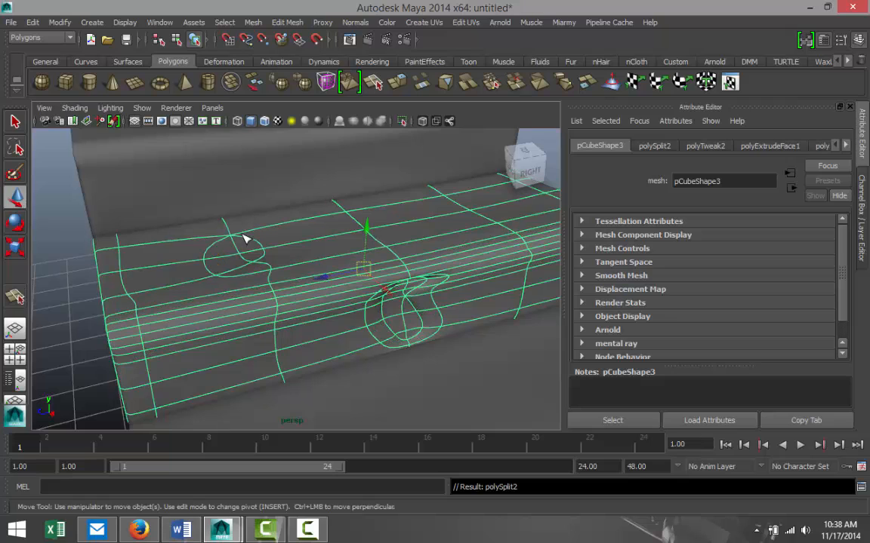
right_click(244, 240)
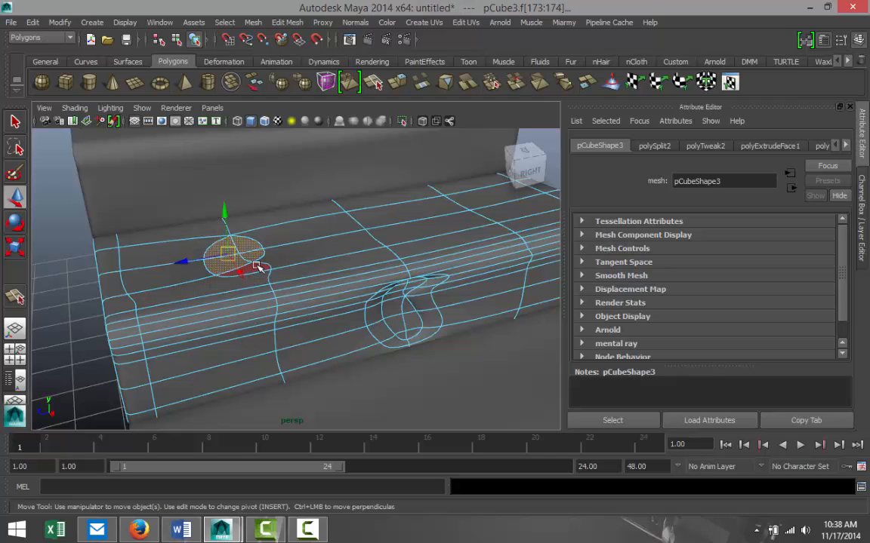
click(287, 22)
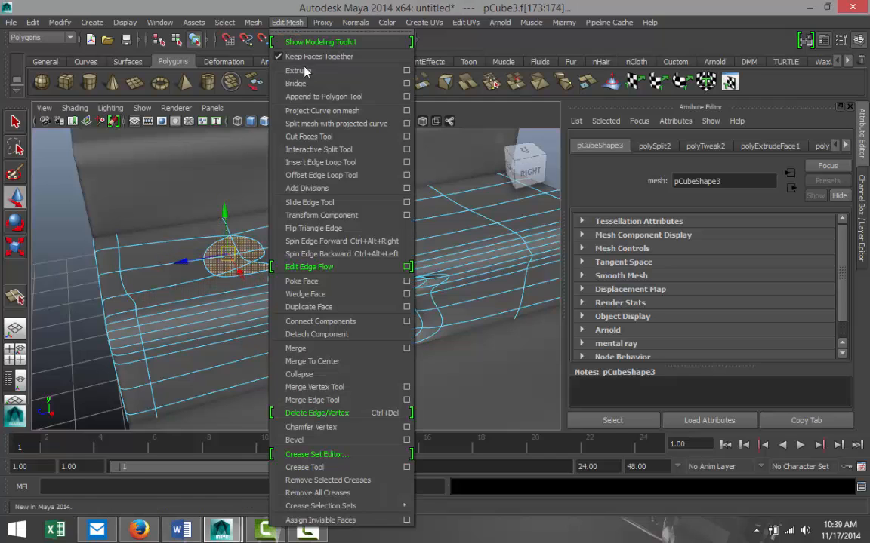
click(296, 70)
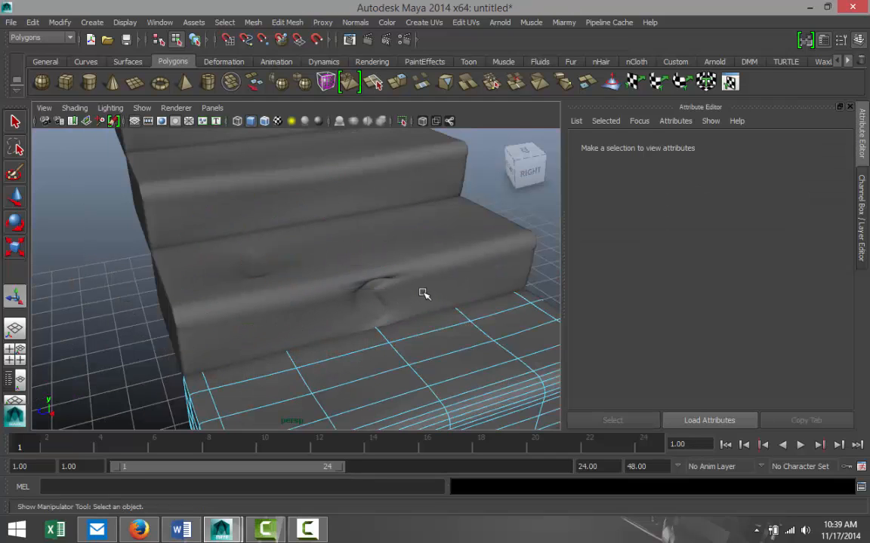
Orbit toward the upper steps and select pCube4, the step above the chipped one.
drag(425, 295, 385, 302)
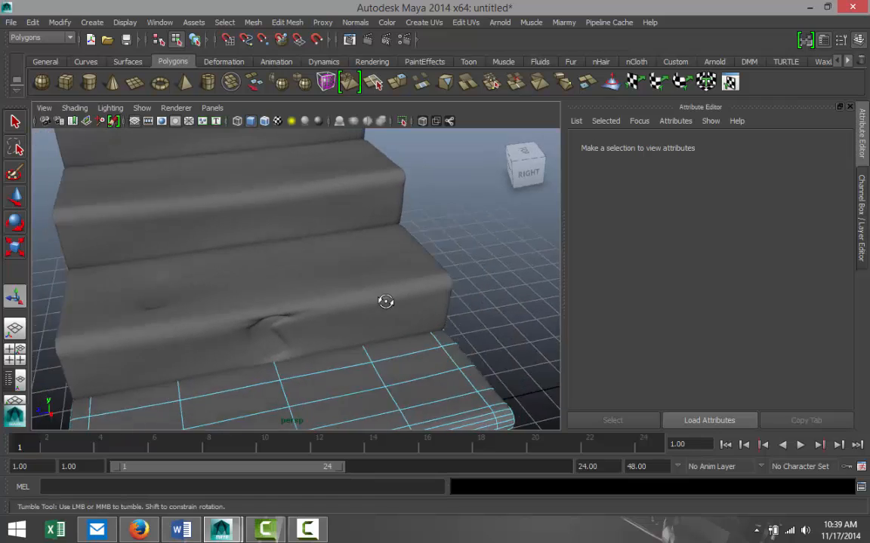
drag(385, 301, 392, 291)
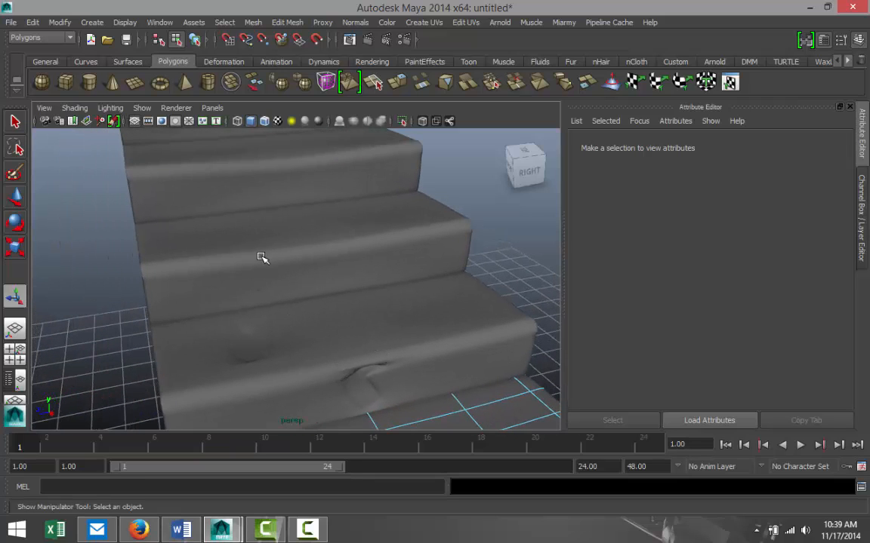
click(262, 257)
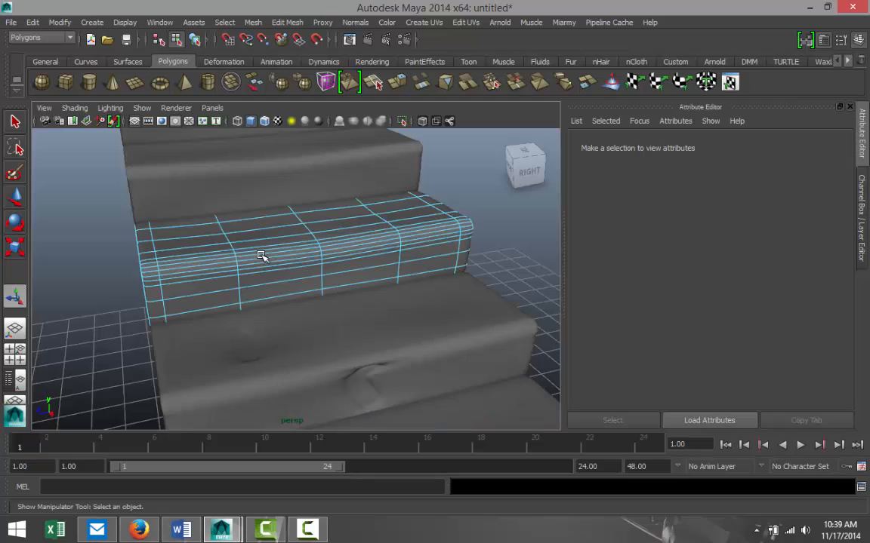
right_click(262, 257)
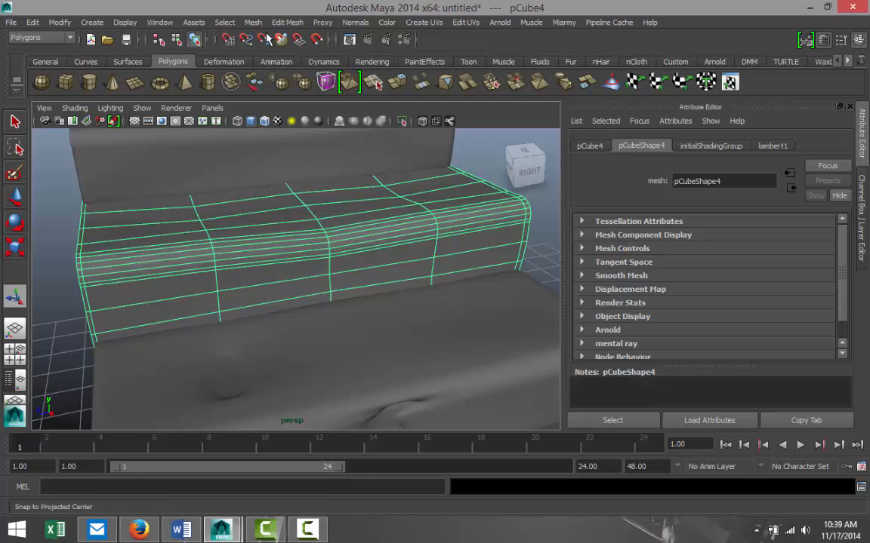
Split a thin crack into pCube4's front edge with the Interactive Split Tool.
click(287, 22)
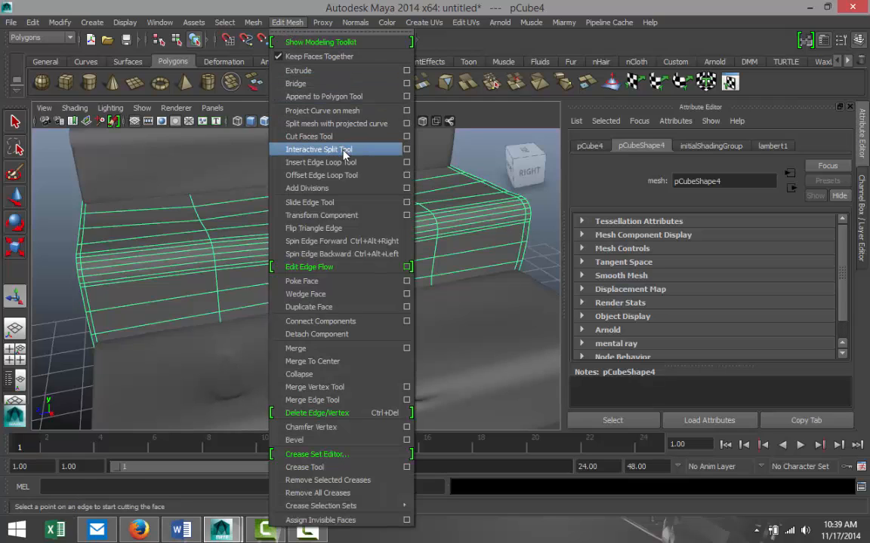
click(318, 149)
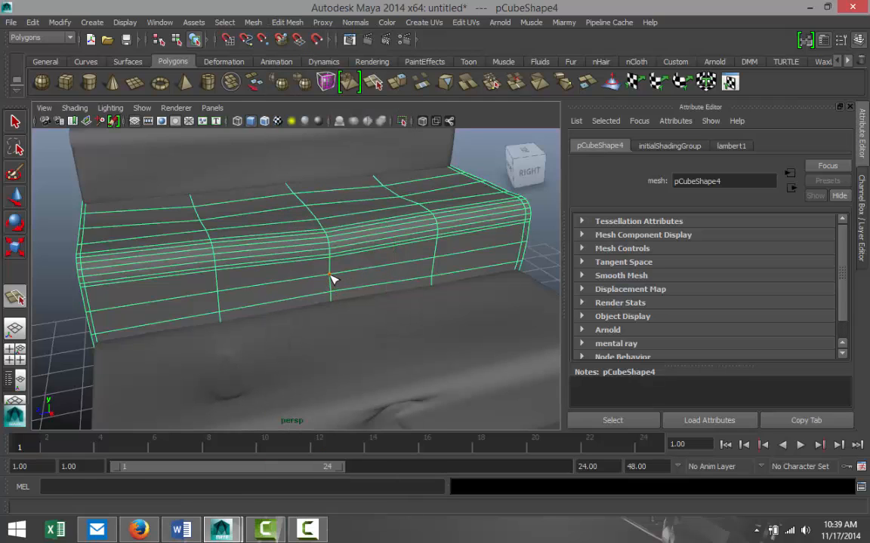
click(302, 268)
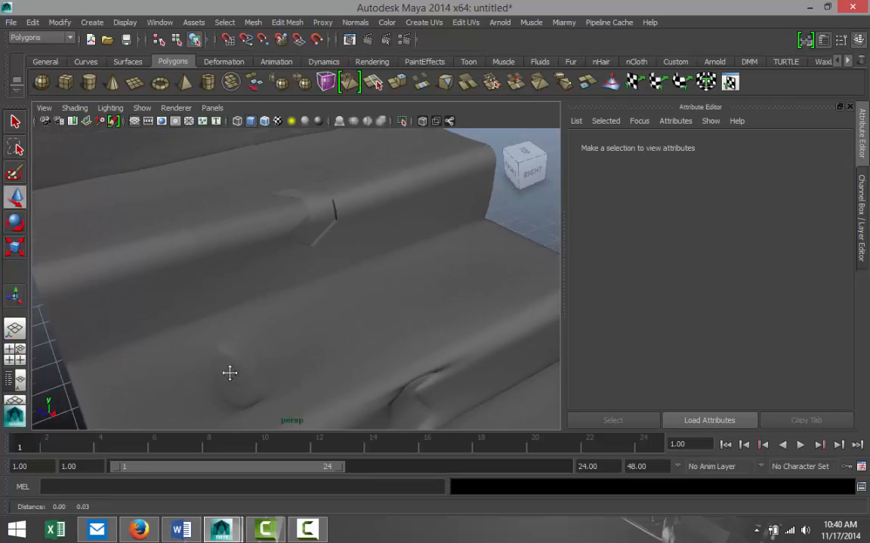
Inspect the crack, then assign a new Lambert material to the steps with a near-white colour.
drag(230, 373, 330, 363)
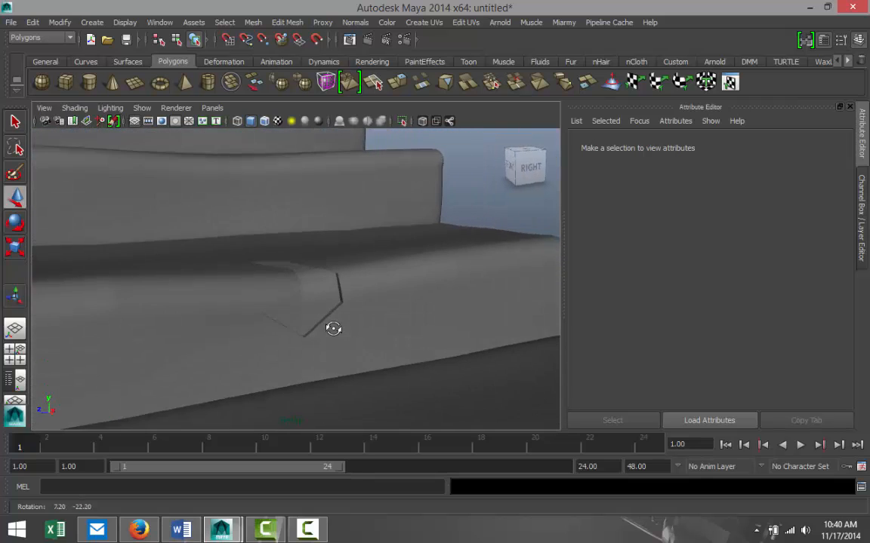
drag(333, 328, 301, 347)
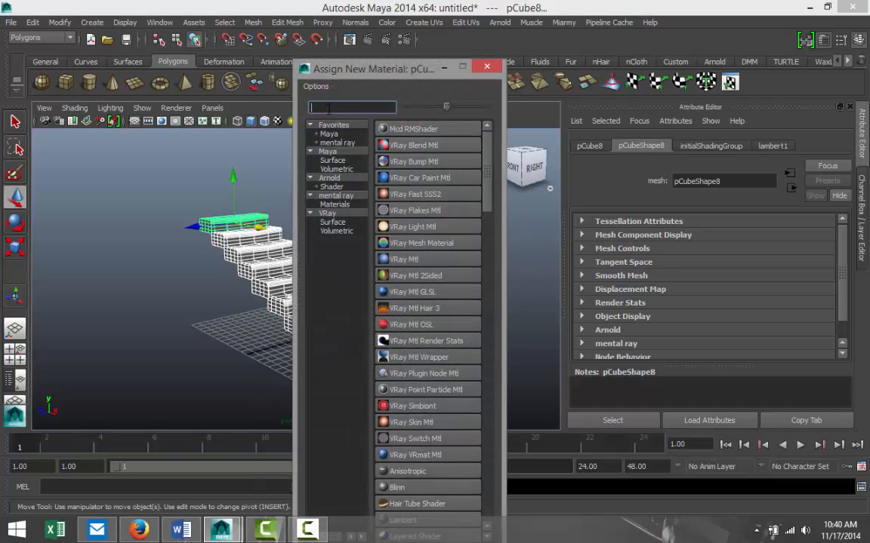
text(la)
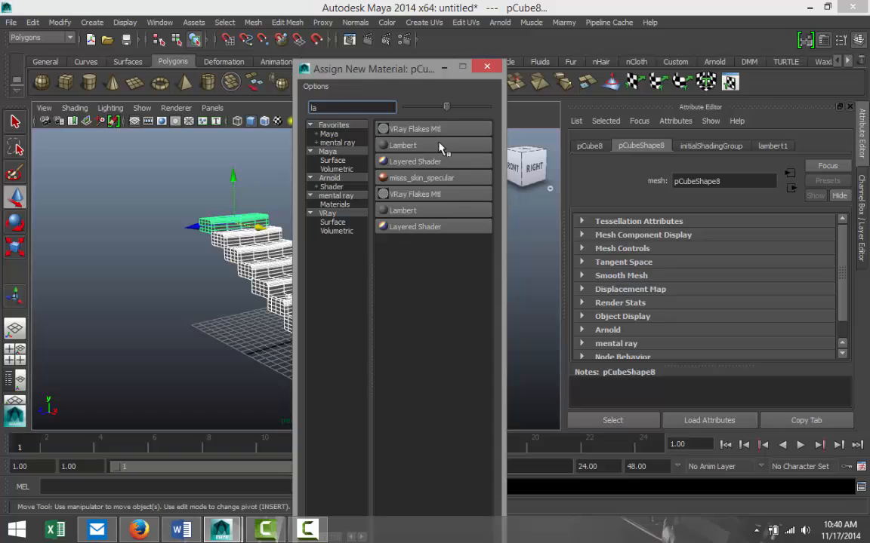
click(403, 145)
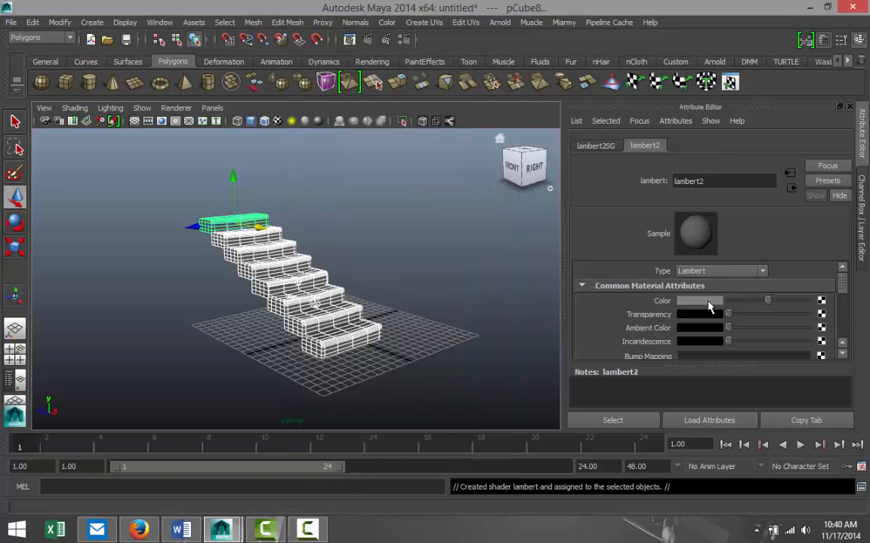
click(698, 300)
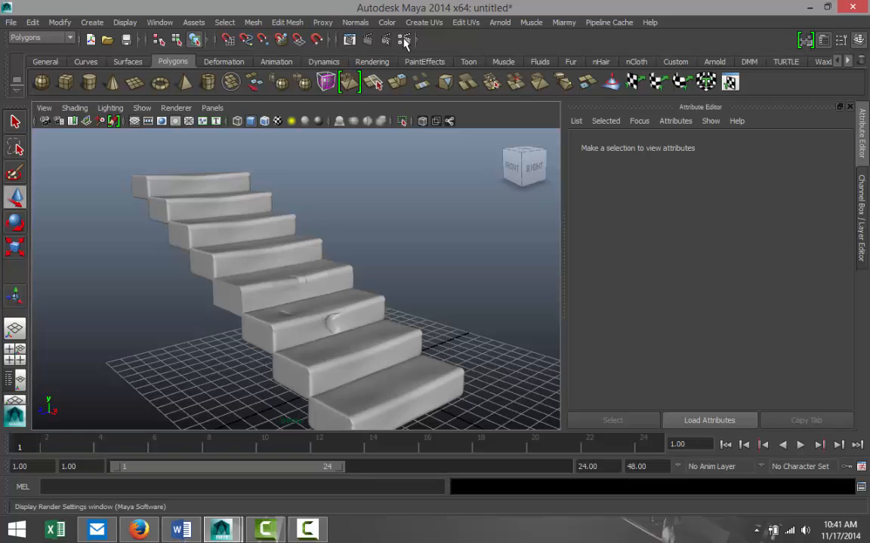
Switch rendering to mental ray with Global Illumination and a Physical Sun and Sky.
click(405, 39)
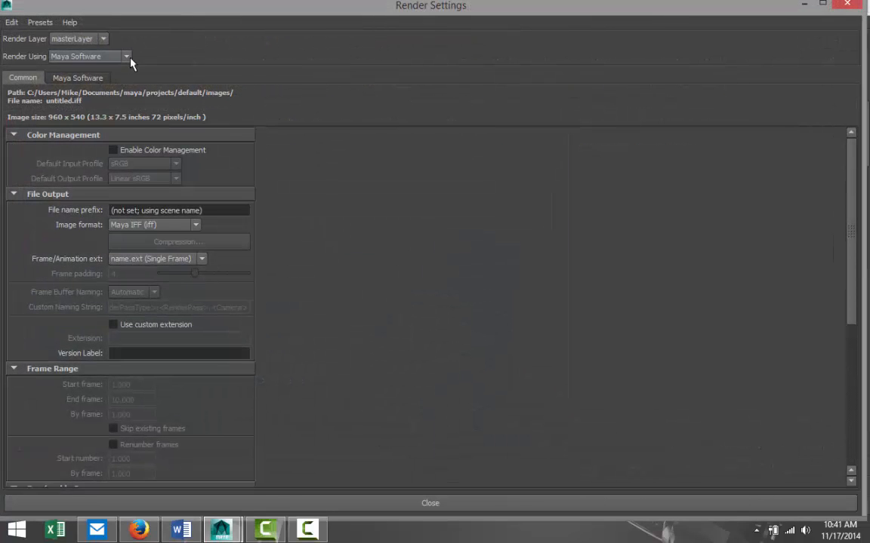
click(126, 56)
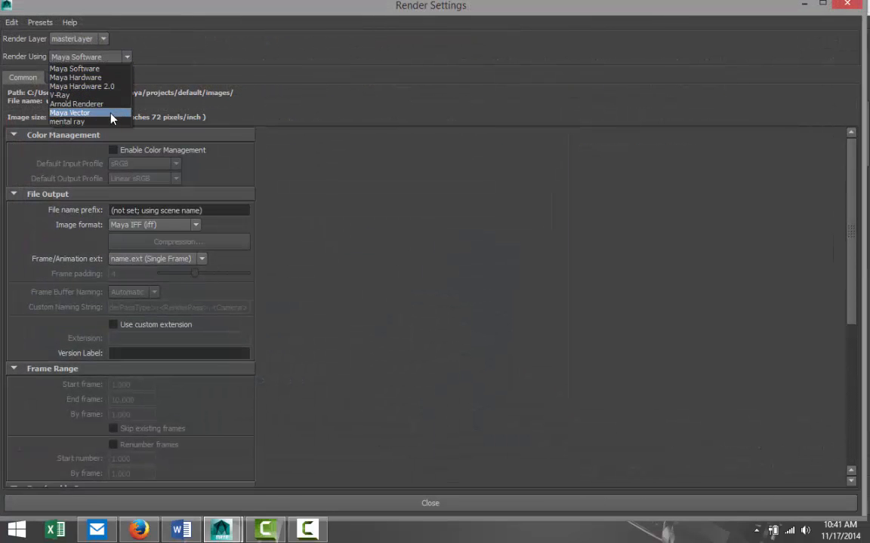
click(66, 121)
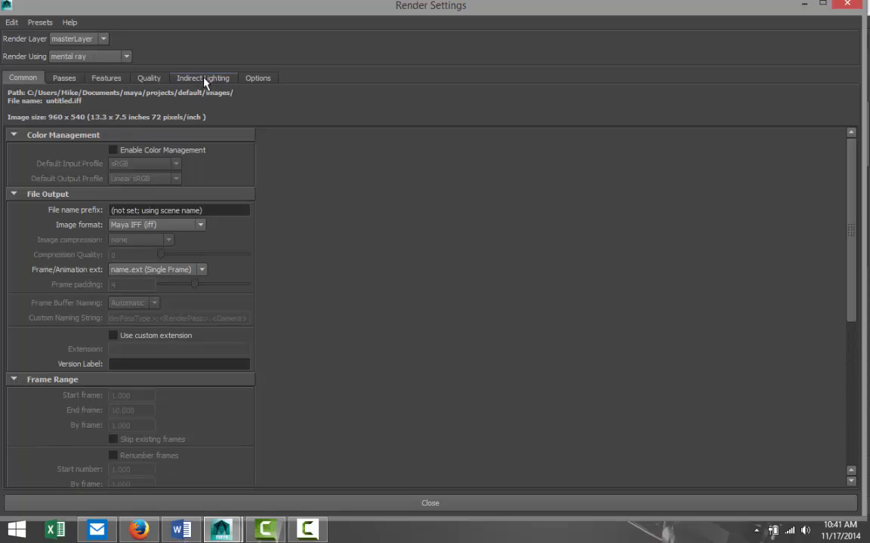
click(203, 77)
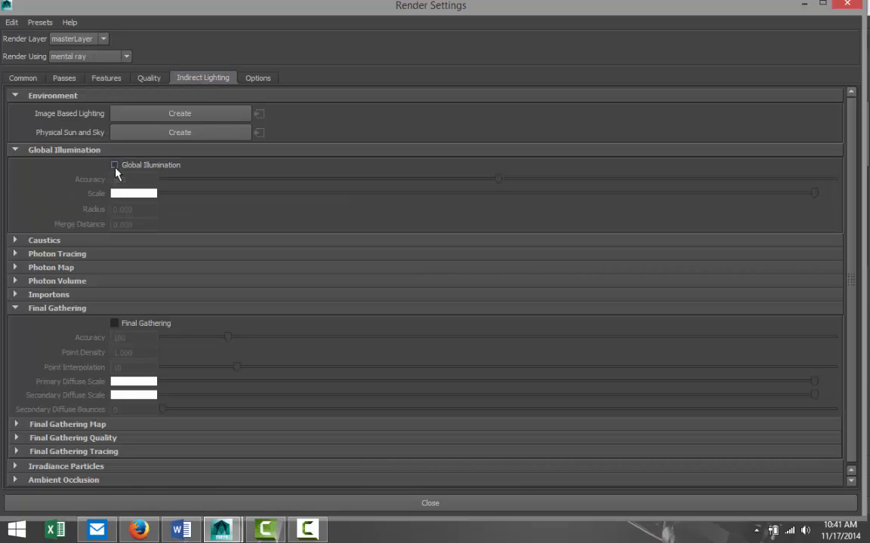
click(114, 165)
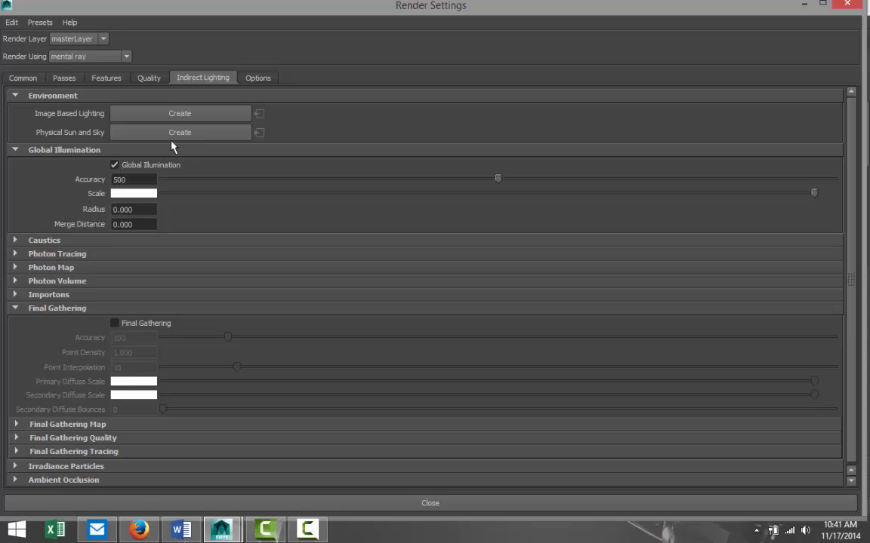
mouse_move(180, 132)
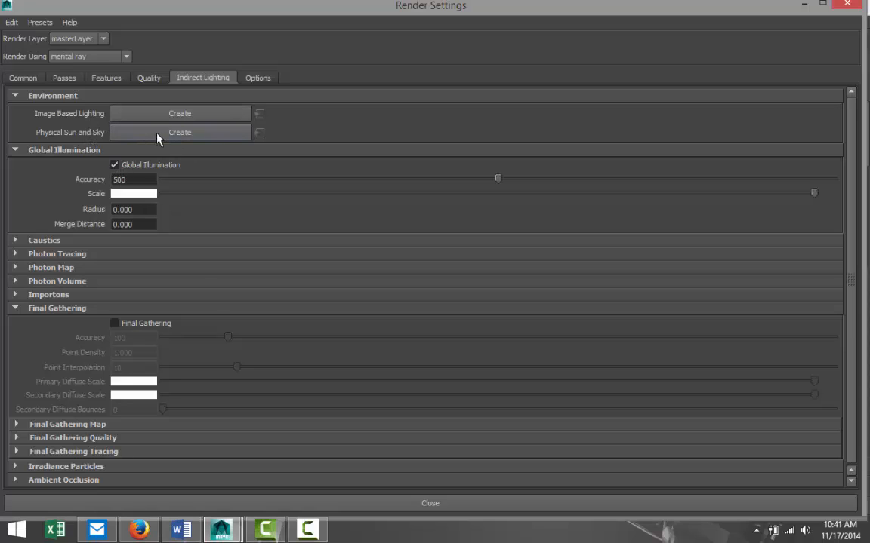
click(179, 132)
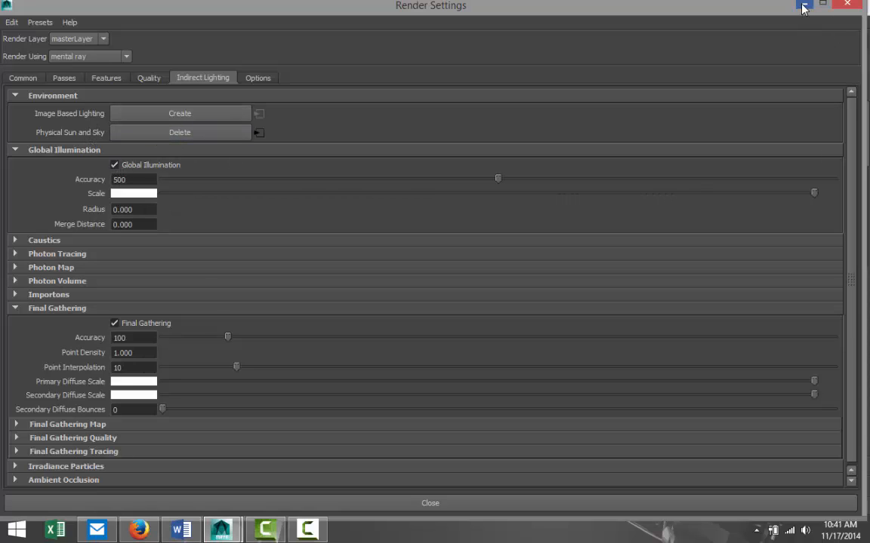
click(802, 8)
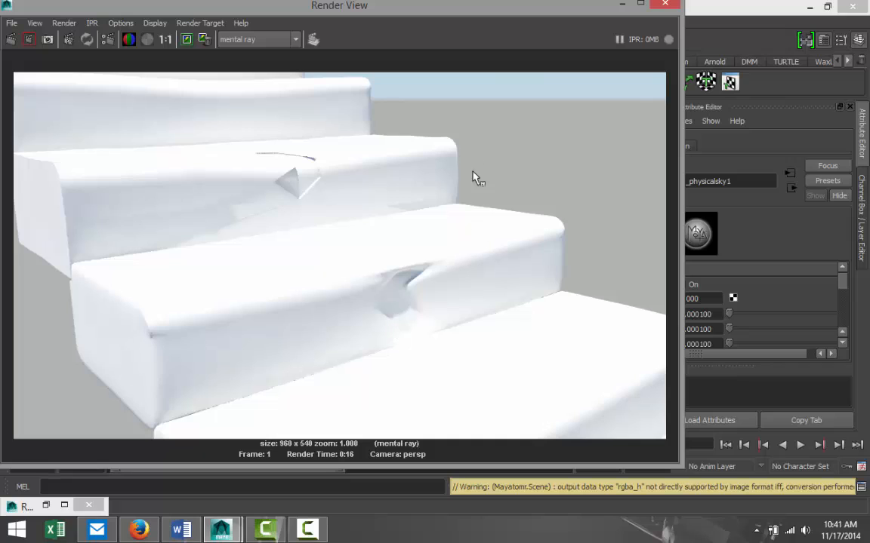
mouse_move(472, 321)
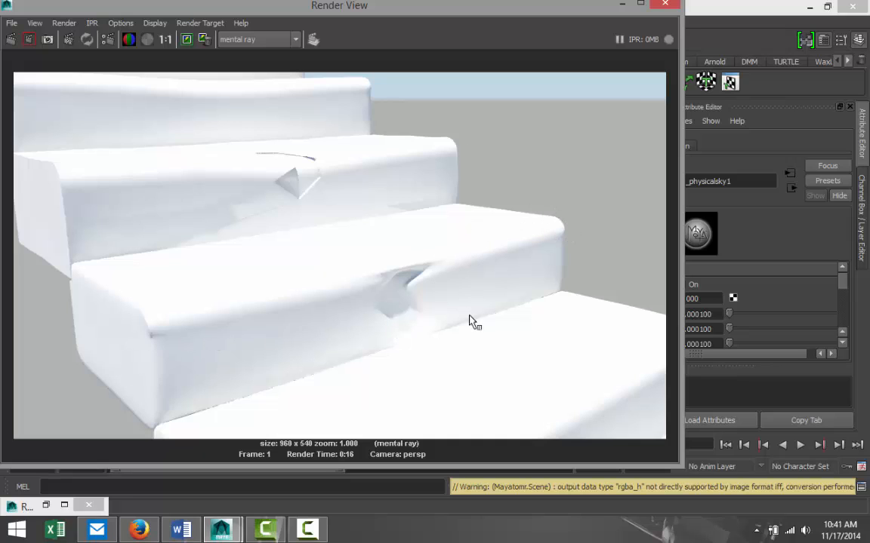
mouse_move(243, 191)
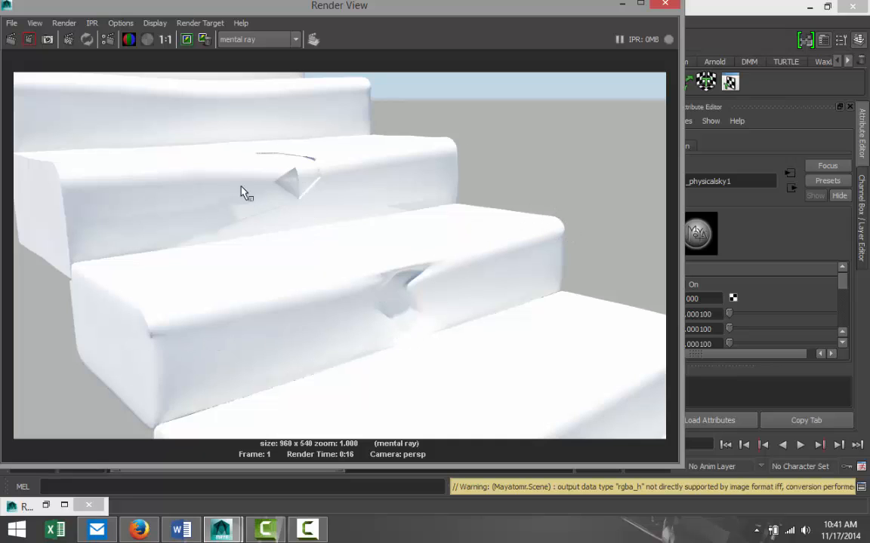
mouse_move(232, 200)
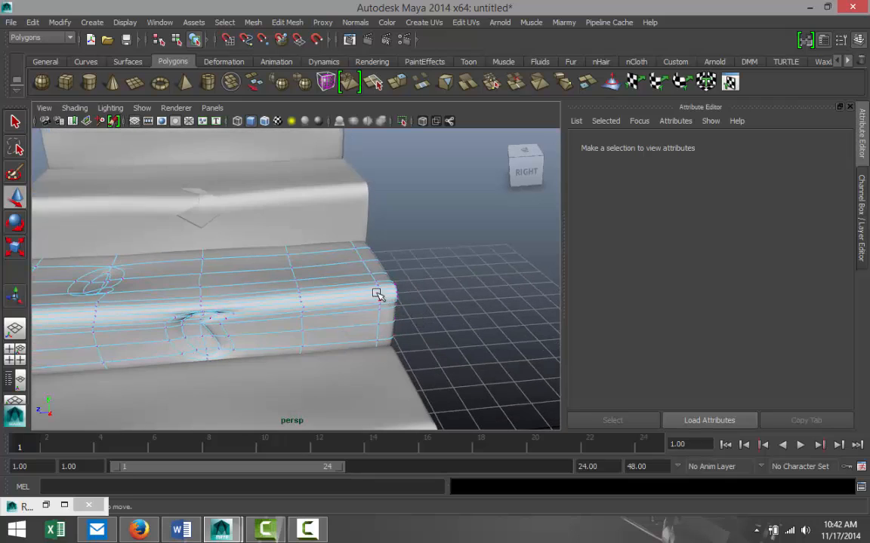
Select pCube3's end vertices and orbit around that end of the step.
click(377, 294)
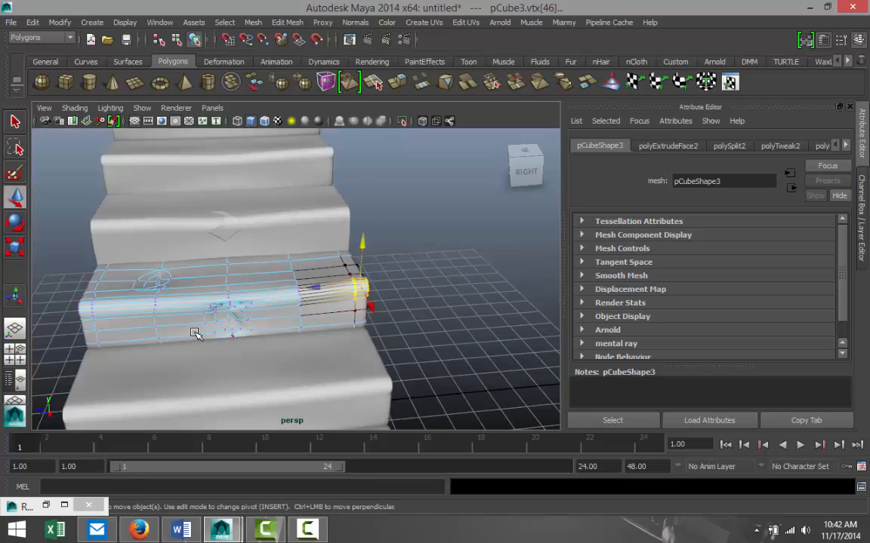
drag(196, 332, 242, 340)
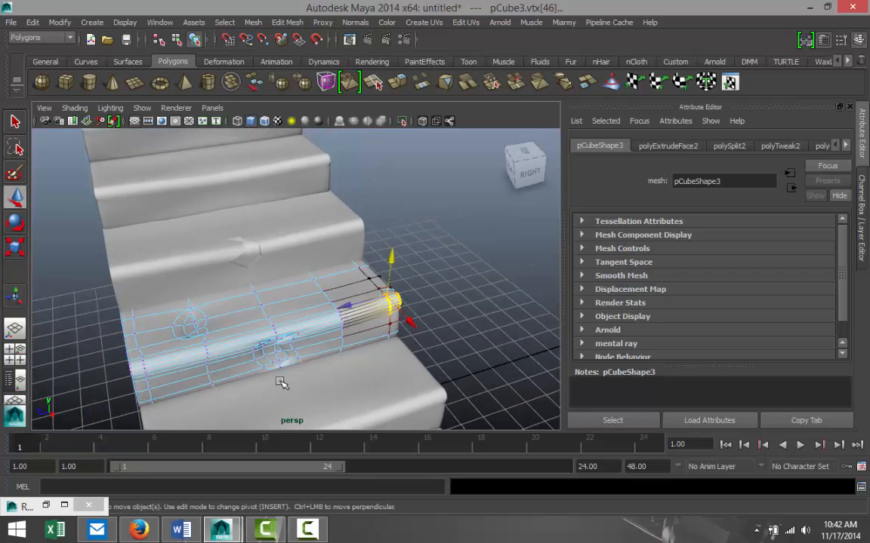
mouse_move(248, 260)
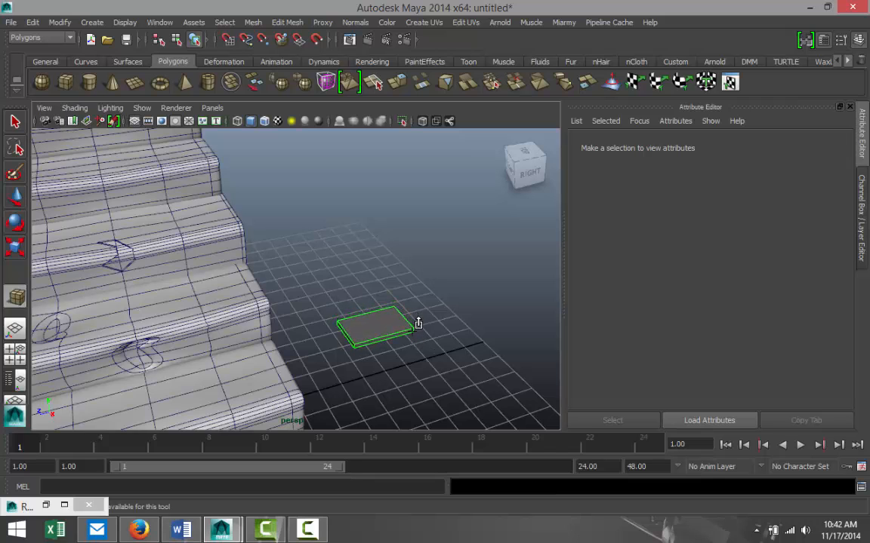
Pull the flat box pCube10's vertices into a narrow, pointed triangular wedge.
click(374, 329)
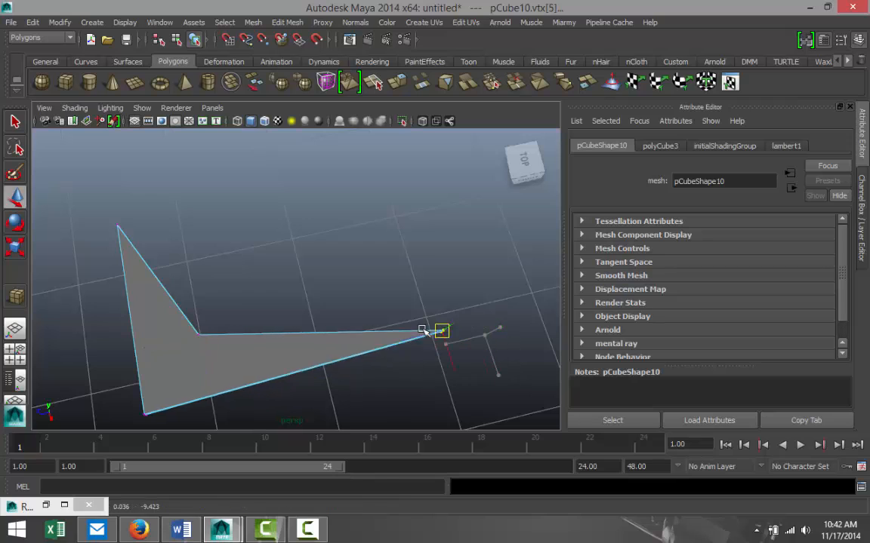
drag(426, 332, 238, 324)
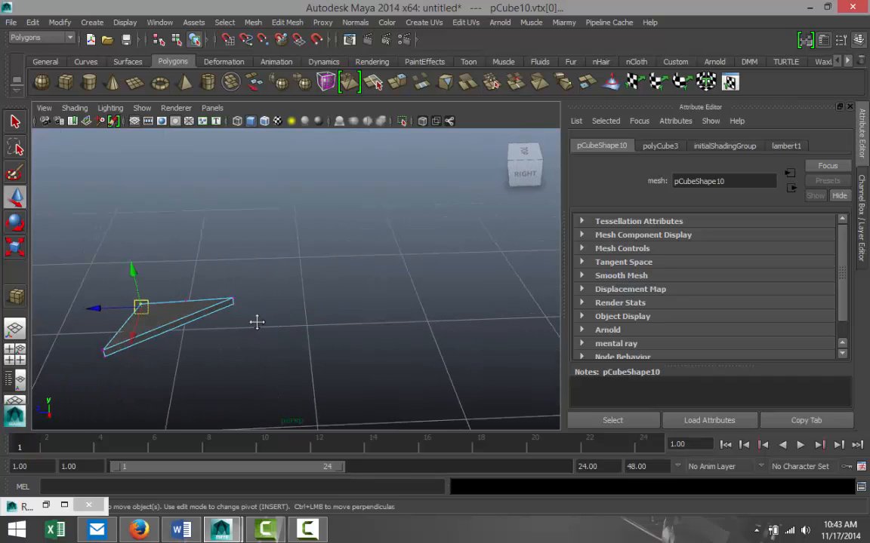
Tilt shard fragments pCube10 and pCube11 onto the step at different angles.
right_click(256, 322)
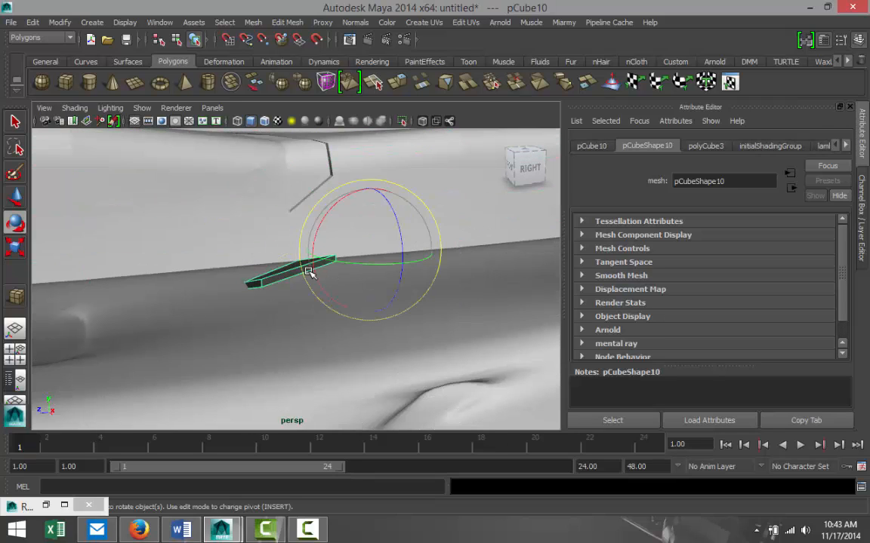
drag(309, 272, 400, 234)
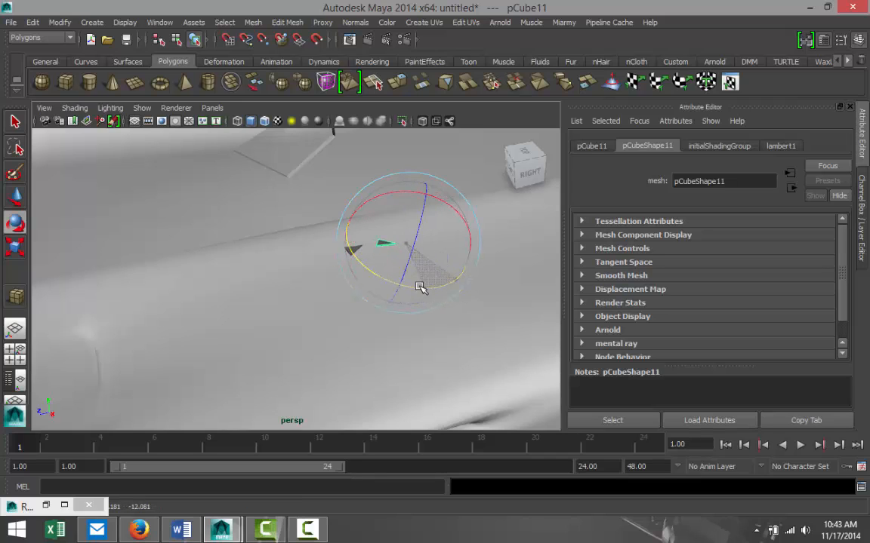
drag(421, 288, 289, 308)
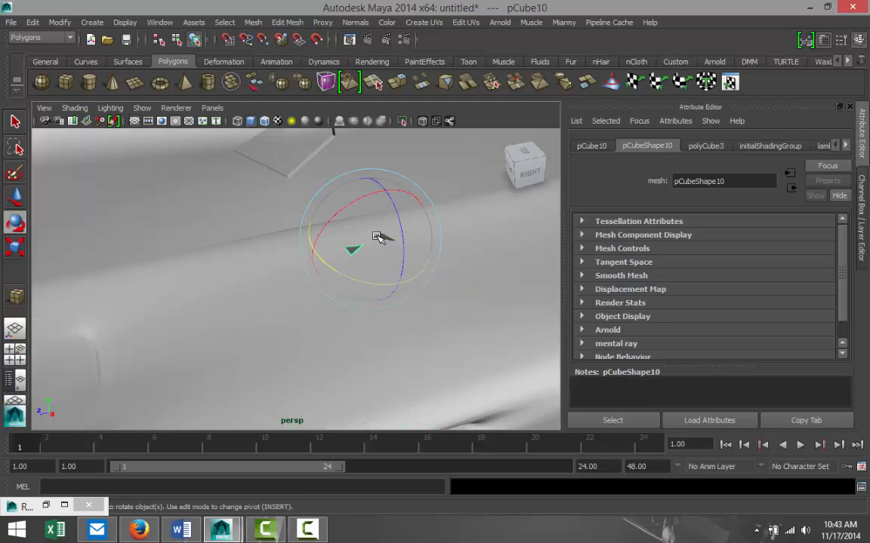
drag(378, 236, 425, 279)
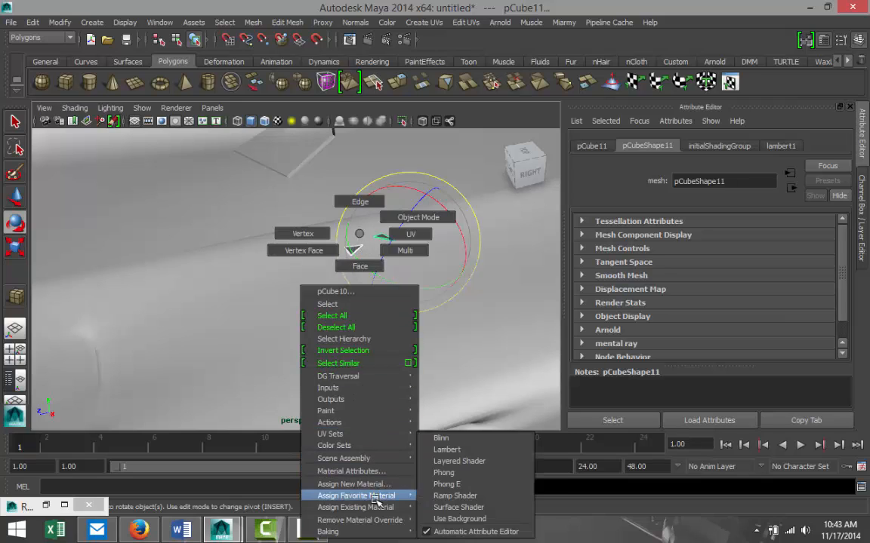
Give one fragment a new Lambert material and apply the same lambert2 to the other.
click(446, 449)
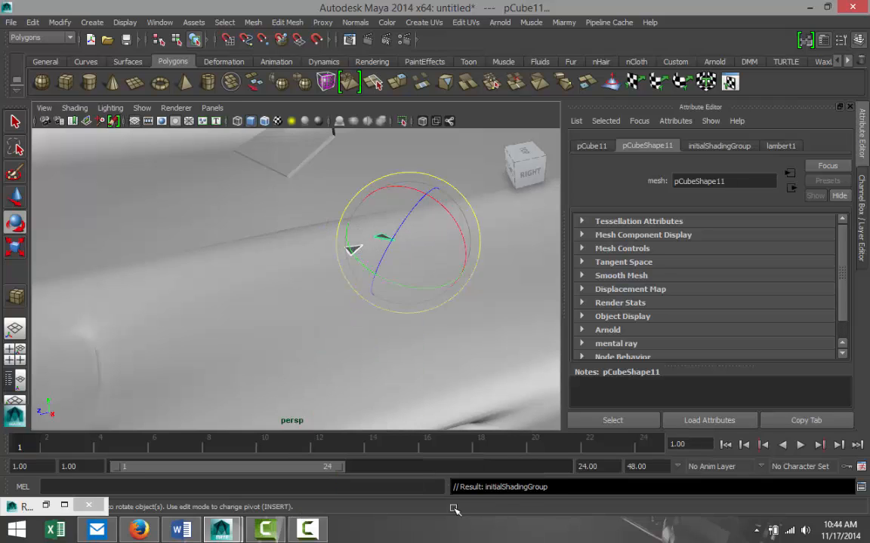
right_click(354, 242)
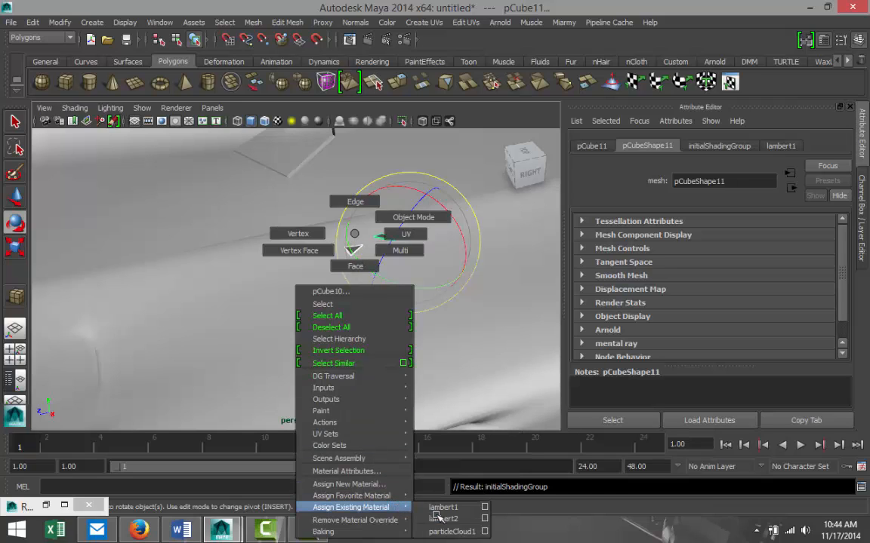
click(444, 519)
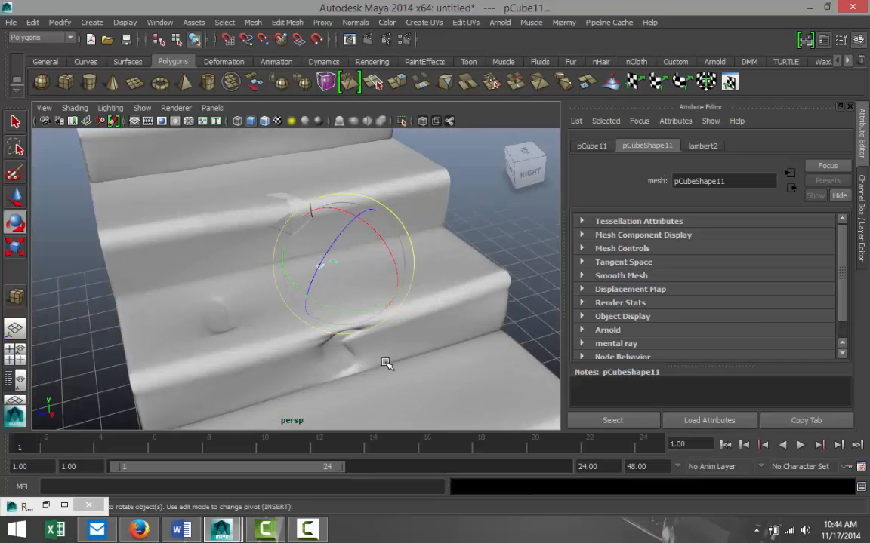
drag(387, 365, 383, 375)
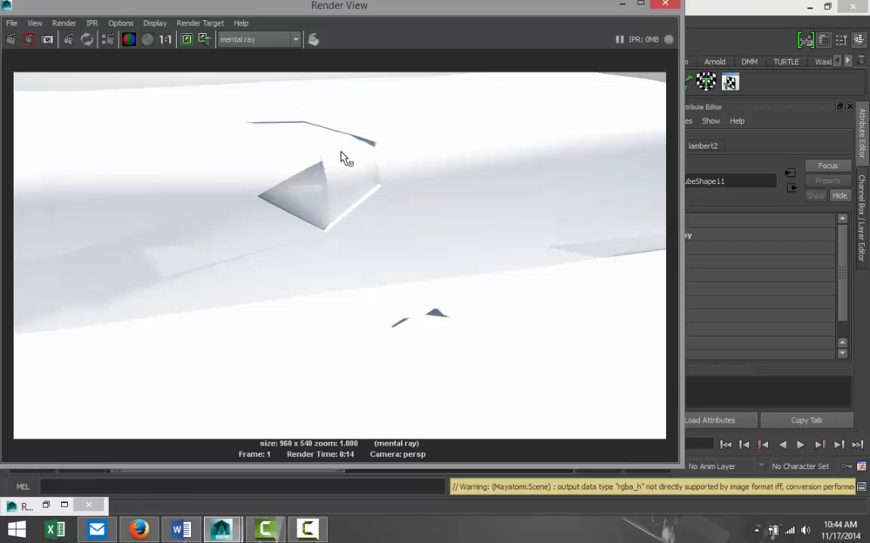
mouse_move(431, 317)
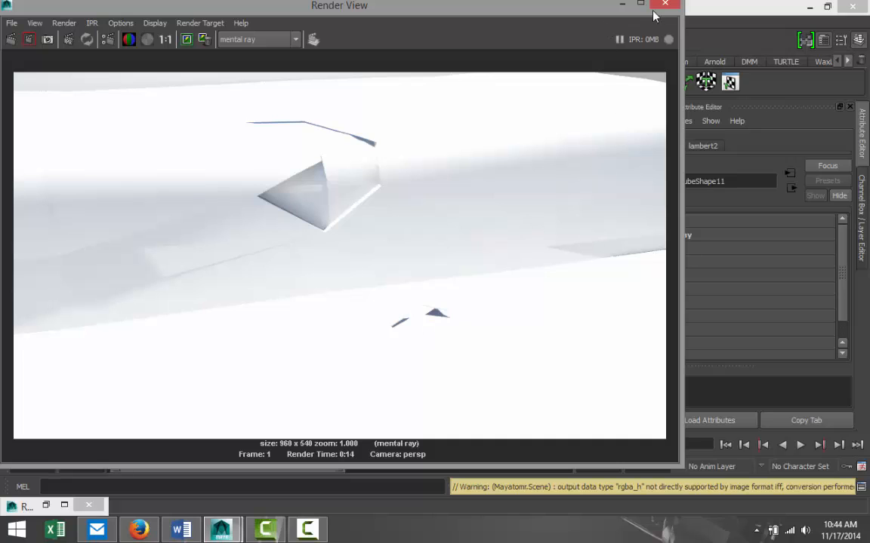
Close the Render View after reviewing the mental ray close-up of the stucco fragments.
click(665, 5)
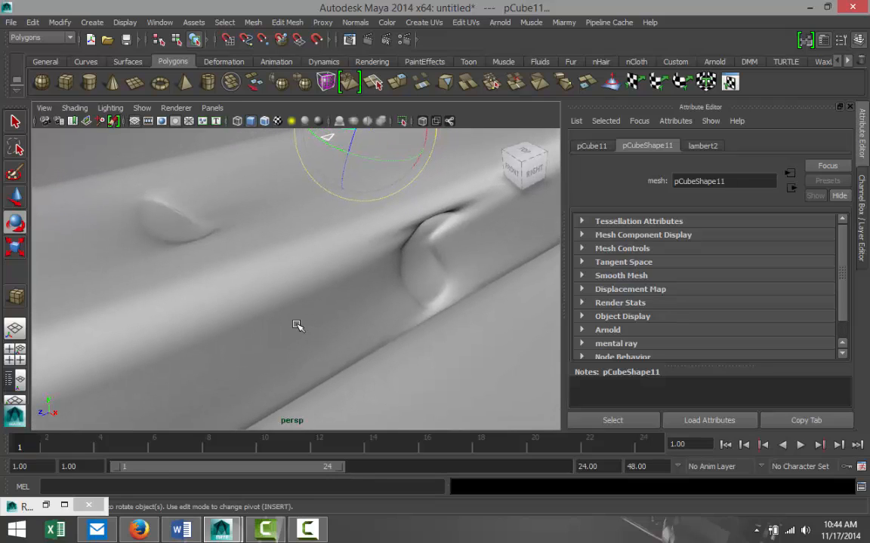
mouse_move(293, 313)
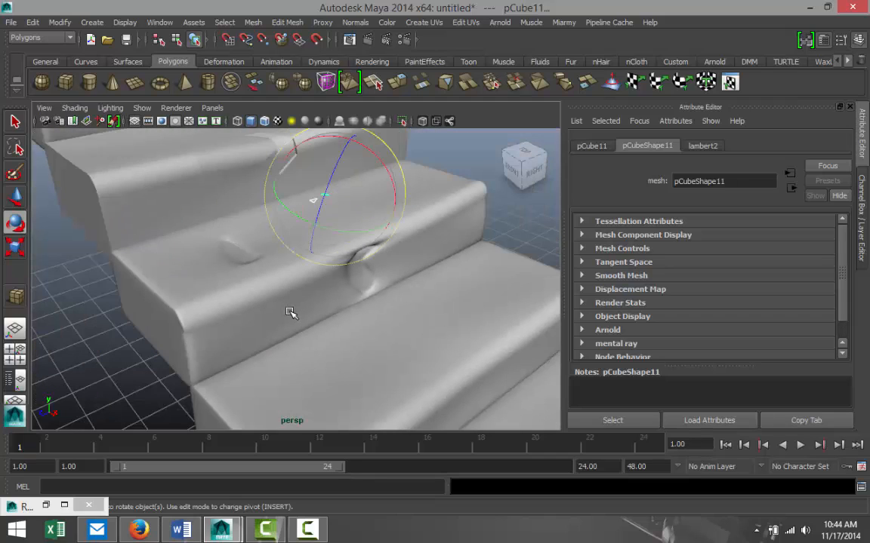
mouse_move(400, 326)
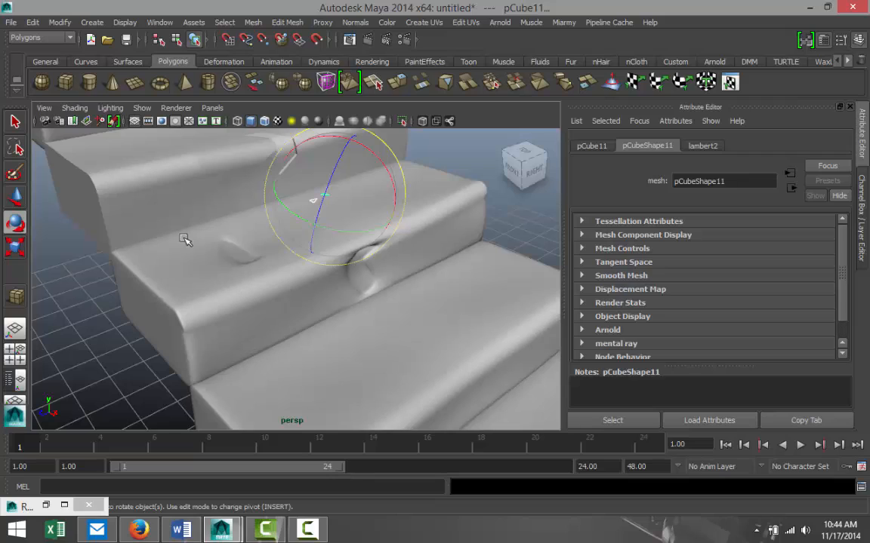
mouse_move(321, 341)
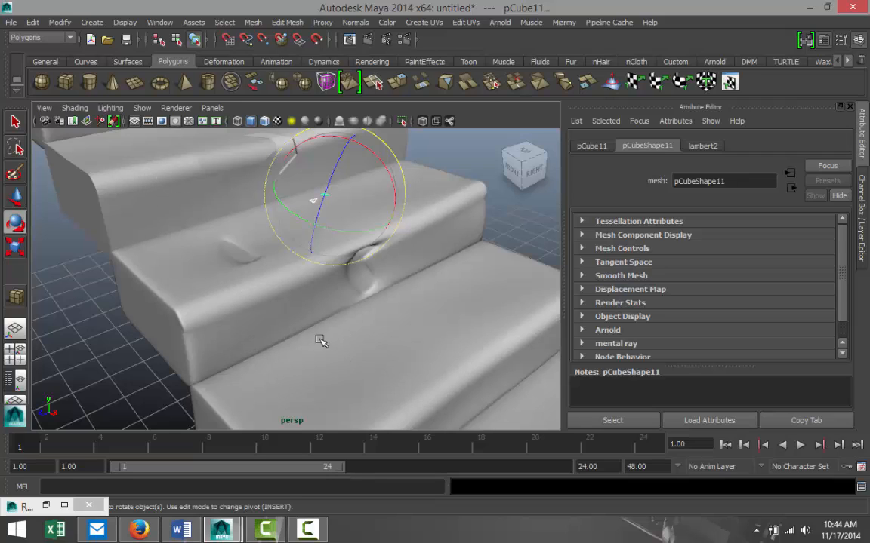
mouse_move(367, 323)
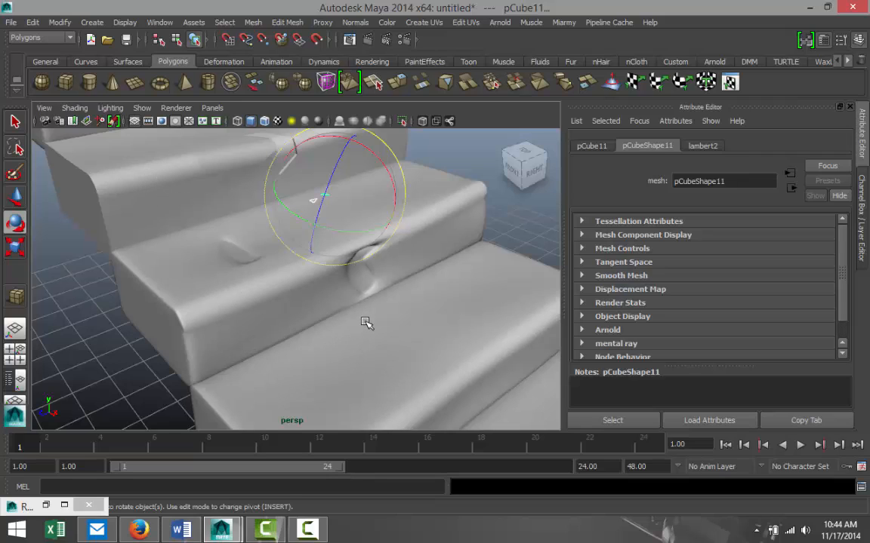
mouse_move(360, 323)
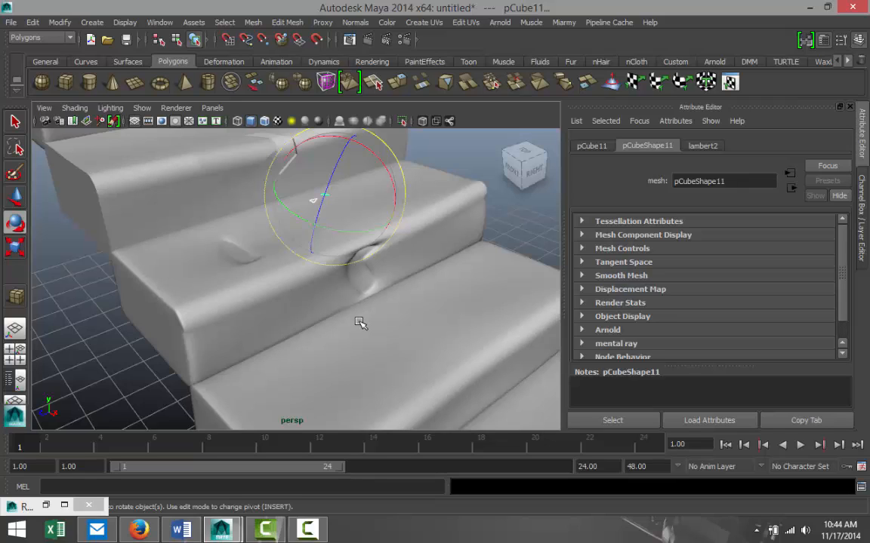